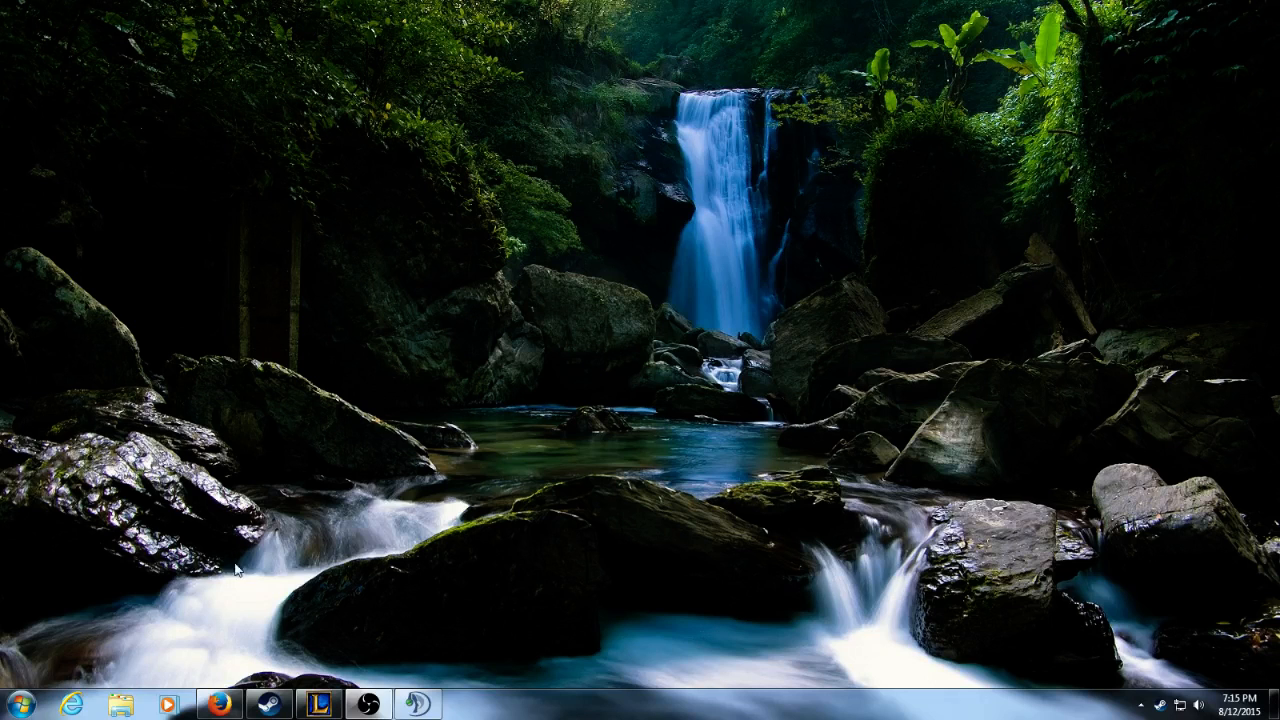
mouse_move(375, 545)
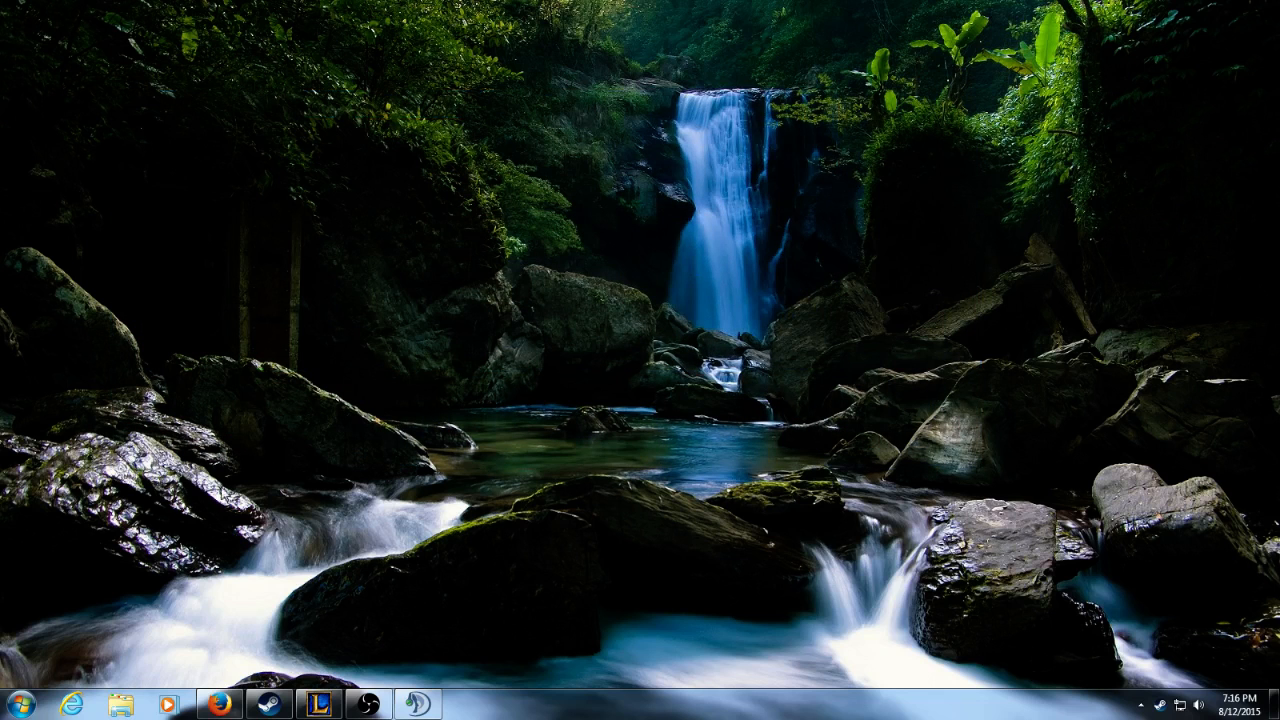
mouse_move(477, 390)
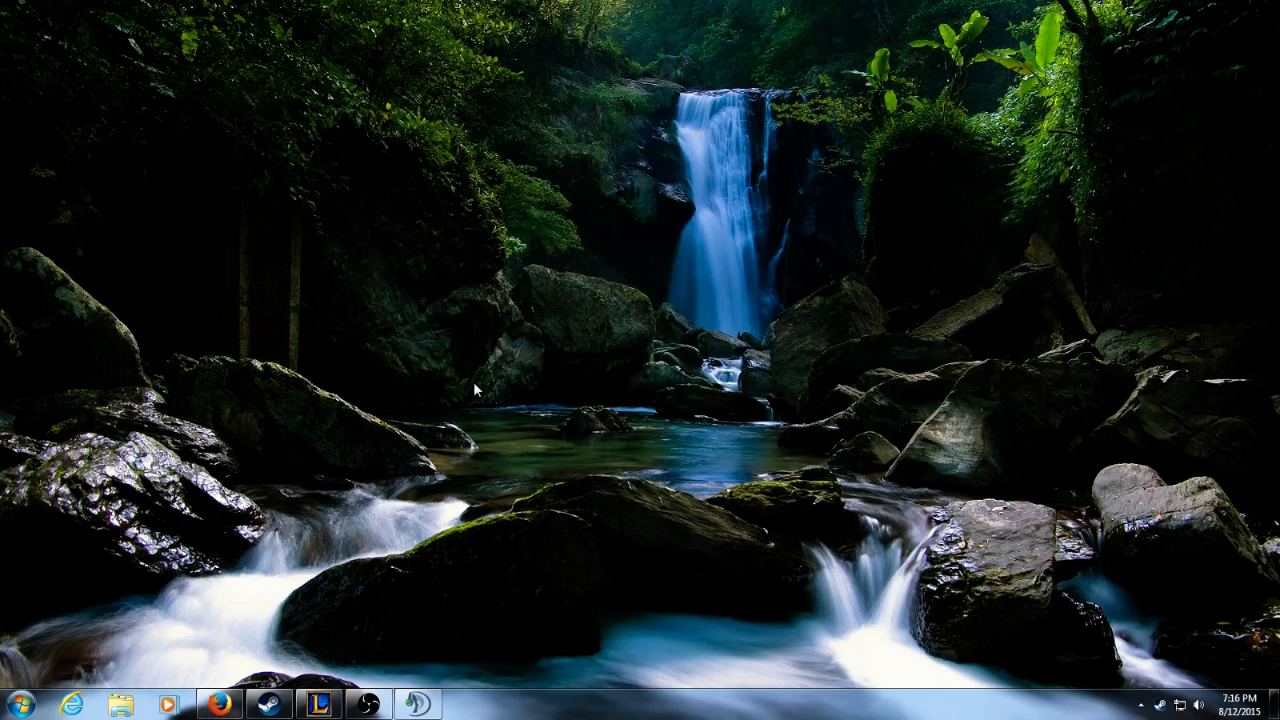
mouse_move(1140, 705)
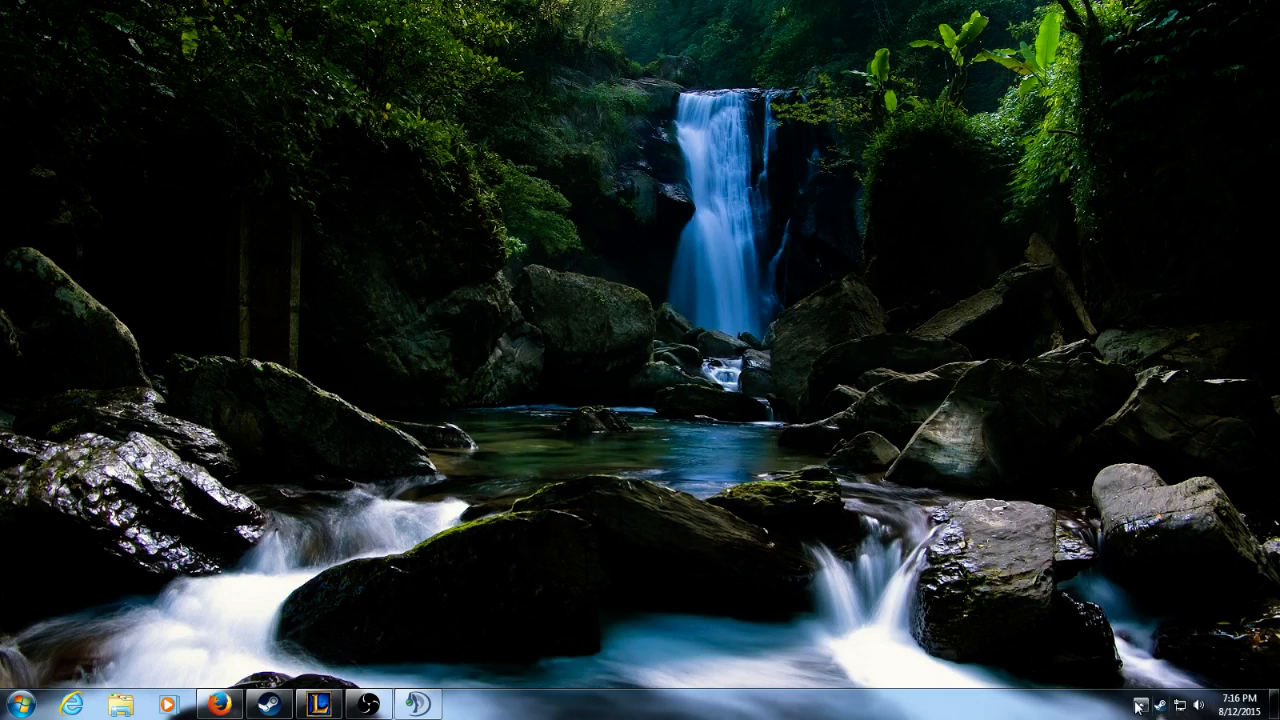
- Open Catalyst's Desktop Management > Desktop Color page showing gamma 1.05, brightness 25, contrast 88
click(1137, 704)
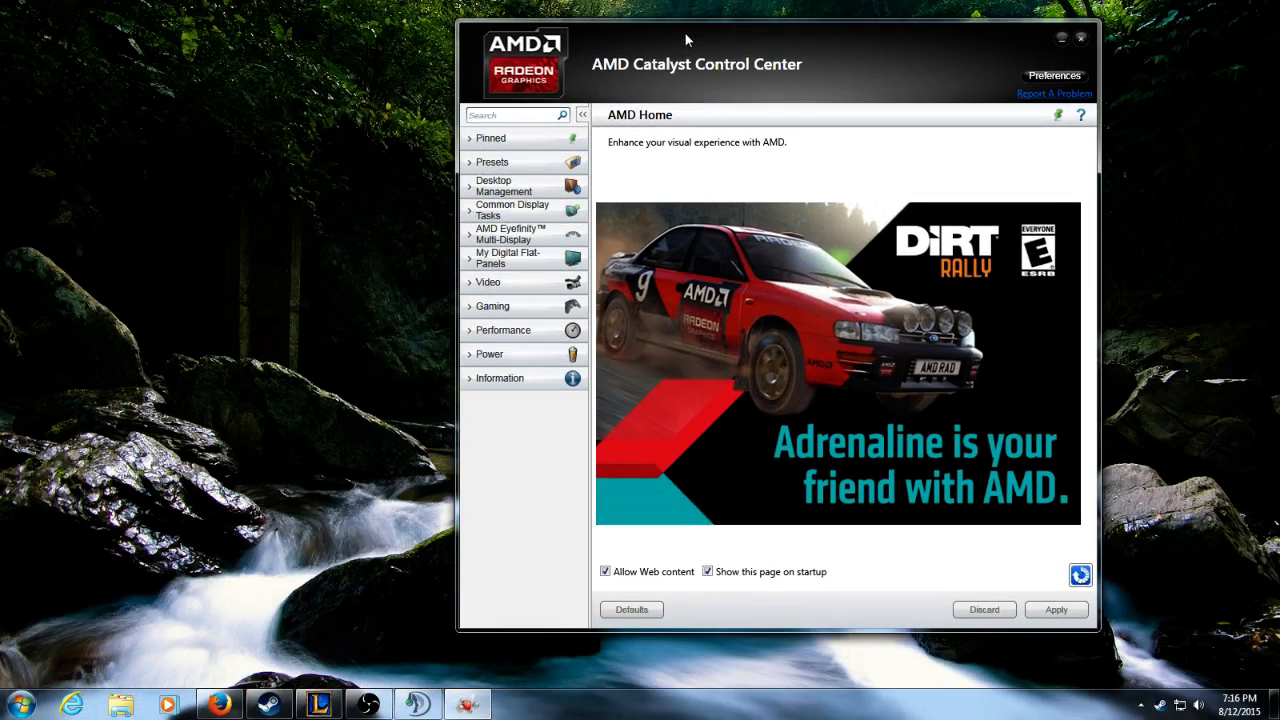
click(503, 186)
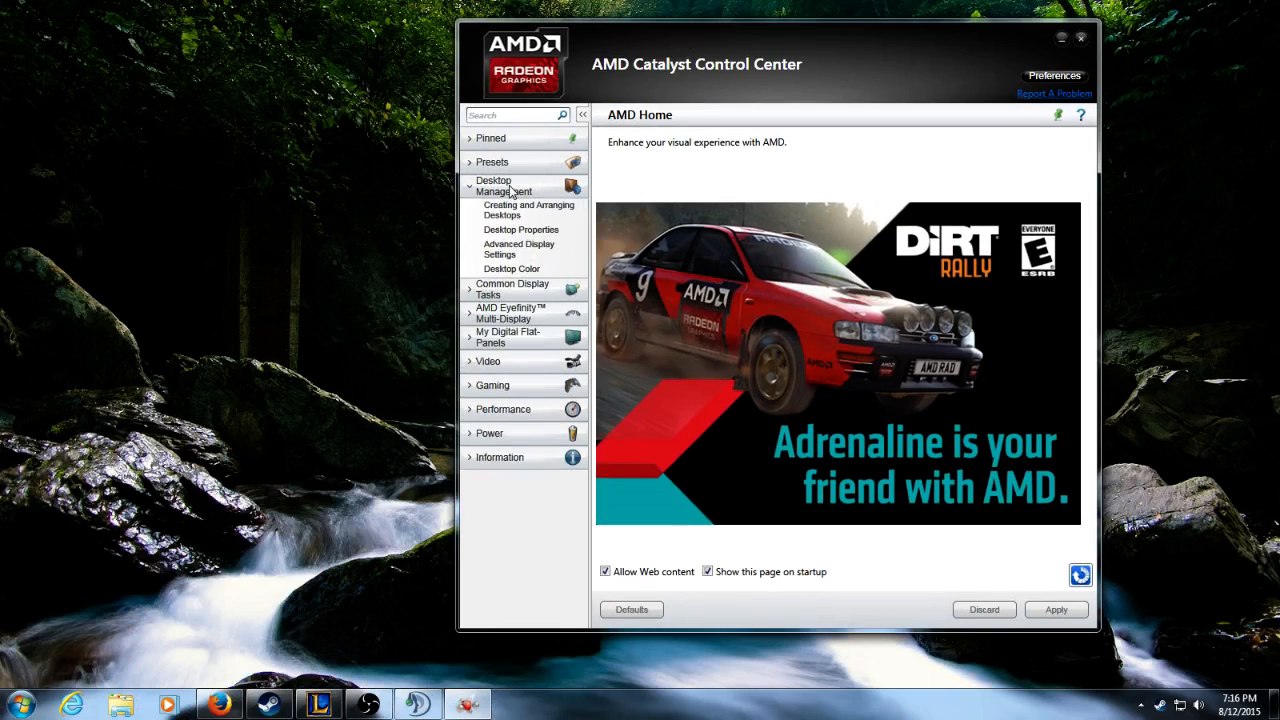
mouse_move(500, 175)
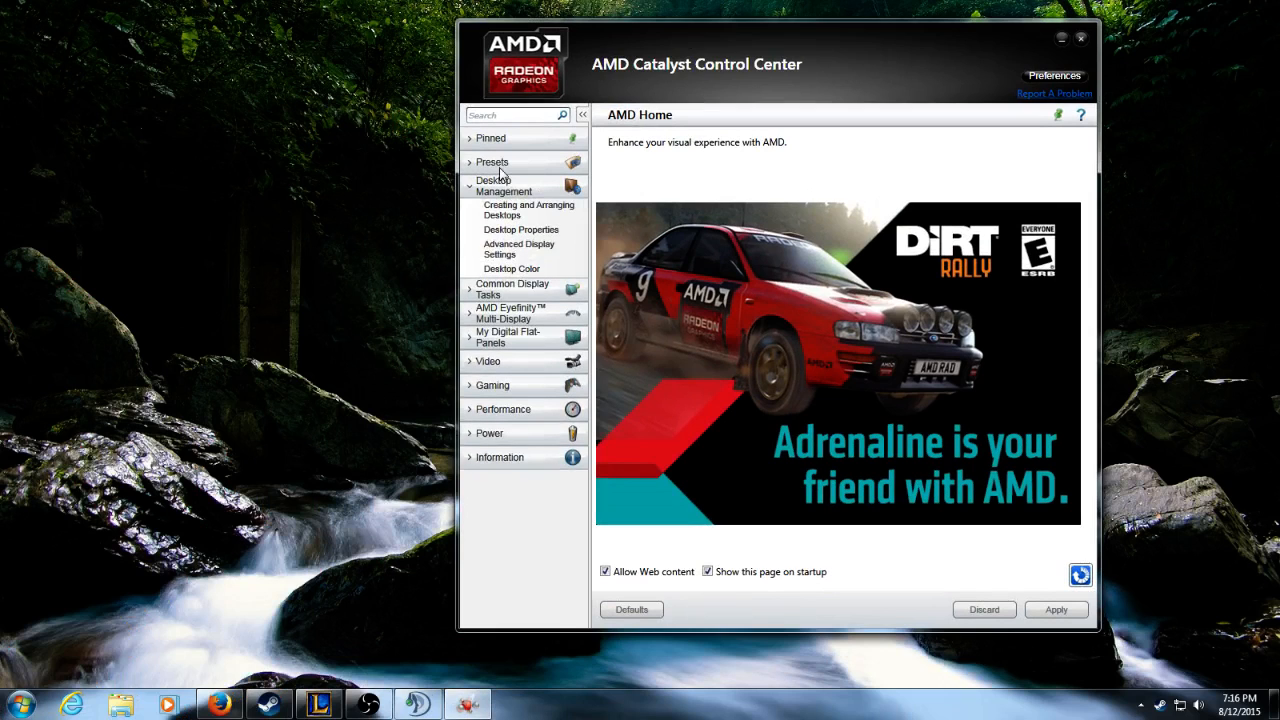
click(511, 268)
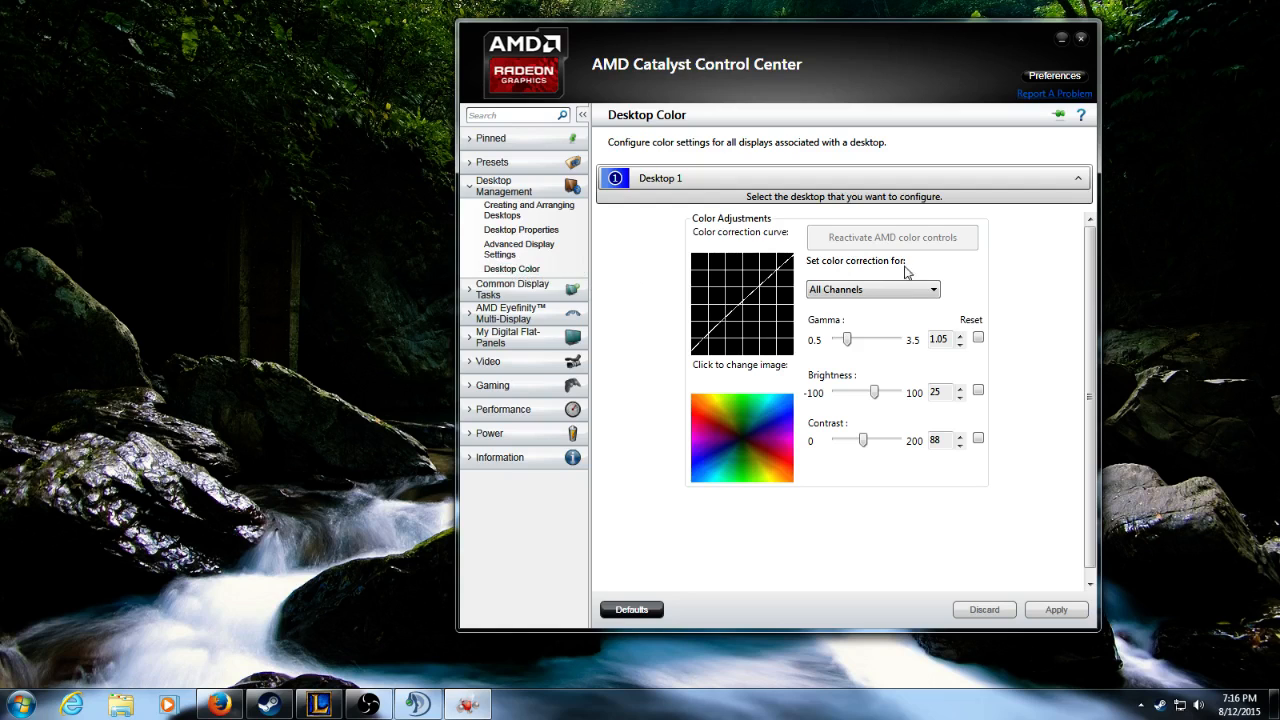
mouse_move(533, 245)
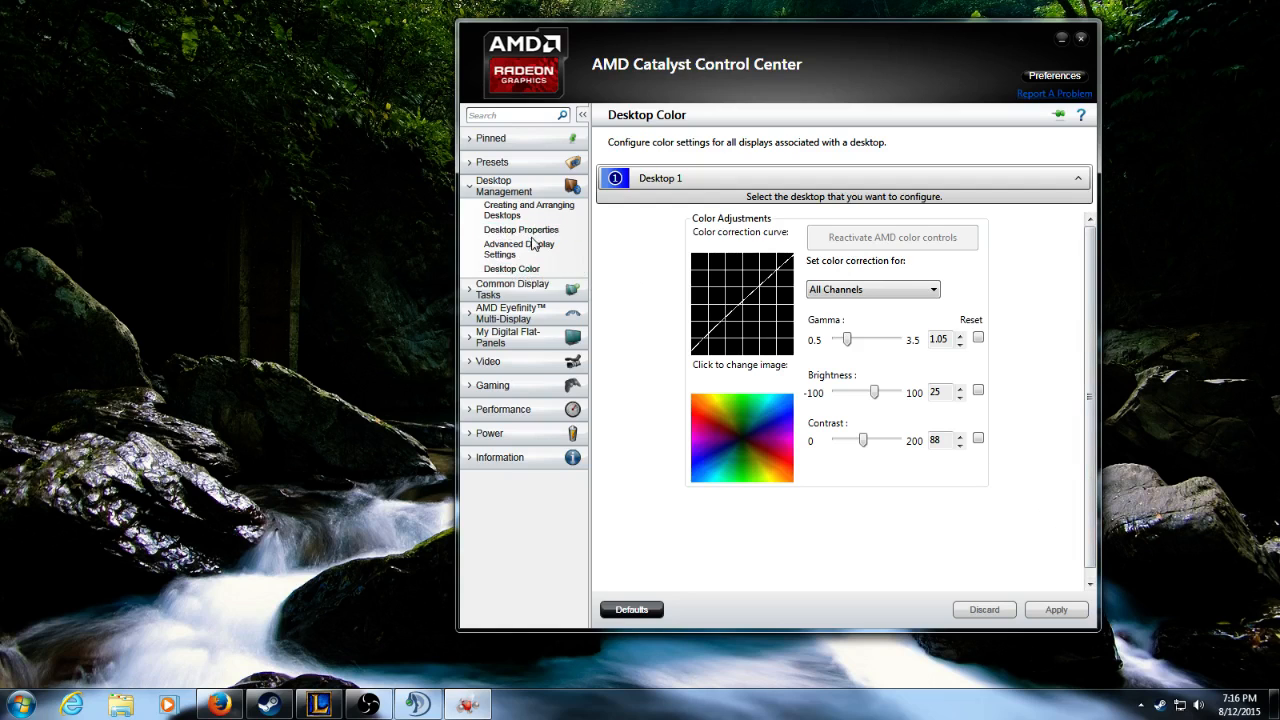
mouse_move(405, 455)
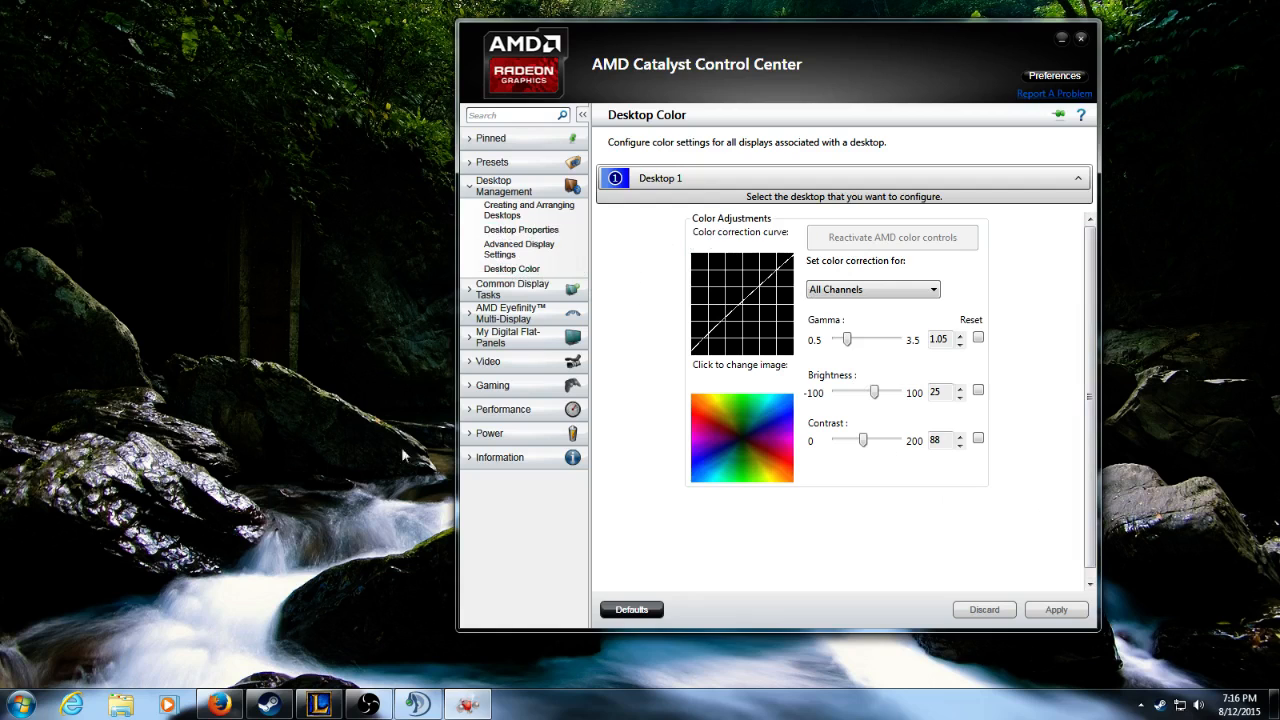
mouse_move(900, 242)
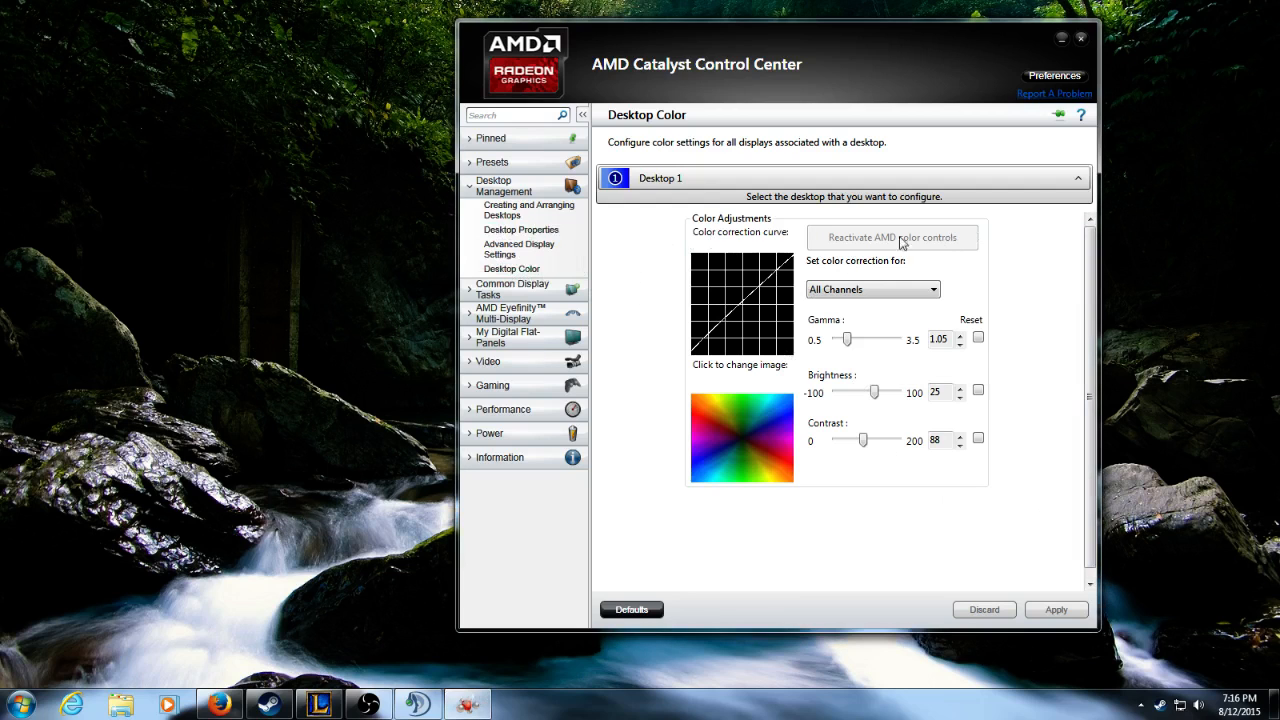
- Launch Calibrate display color from a Start search for 'calib' and reposition its window
click(18, 705)
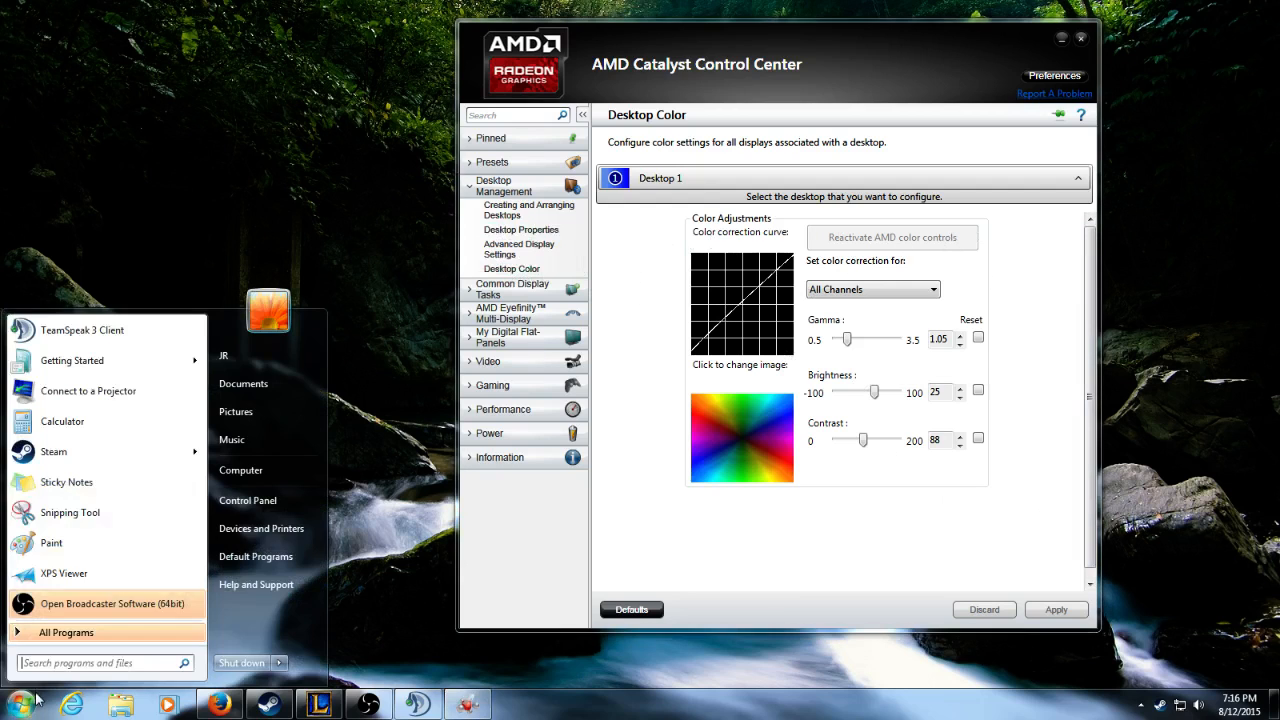
text(calib)
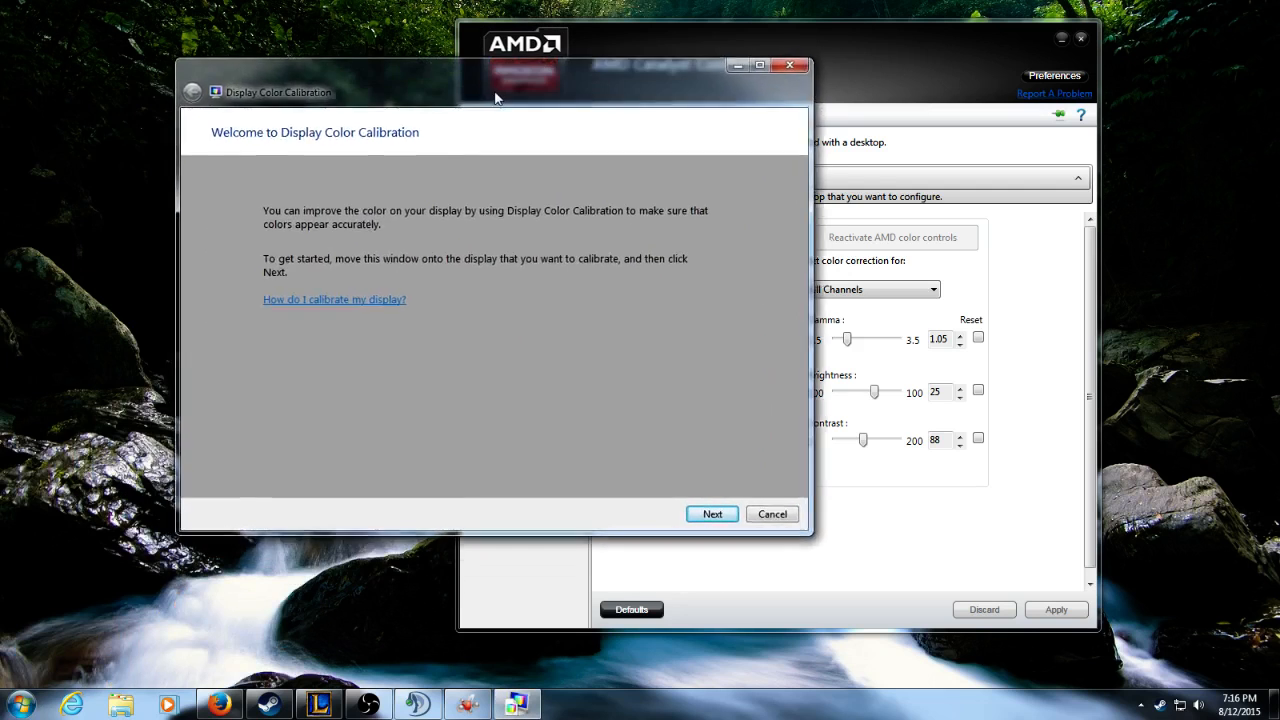
drag(495, 92, 520, 84)
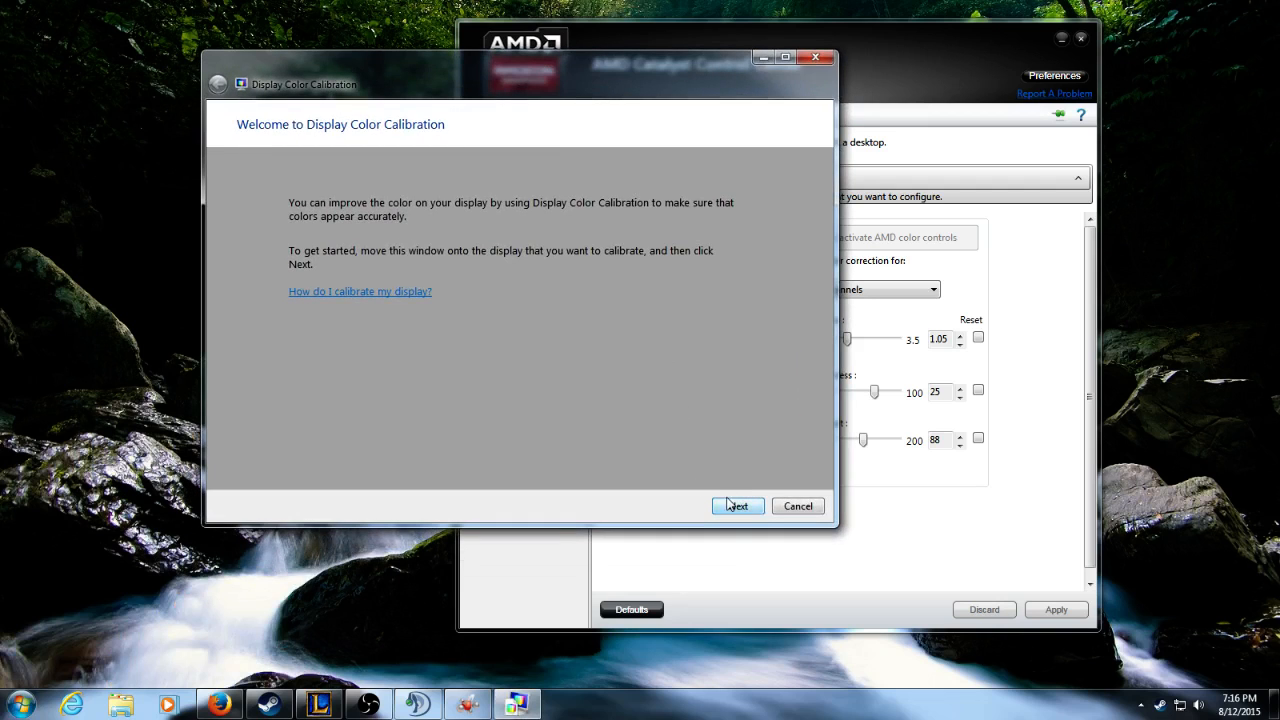
- Advance past the welcome and How to adjust gamma pages to the gamma slider
click(737, 505)
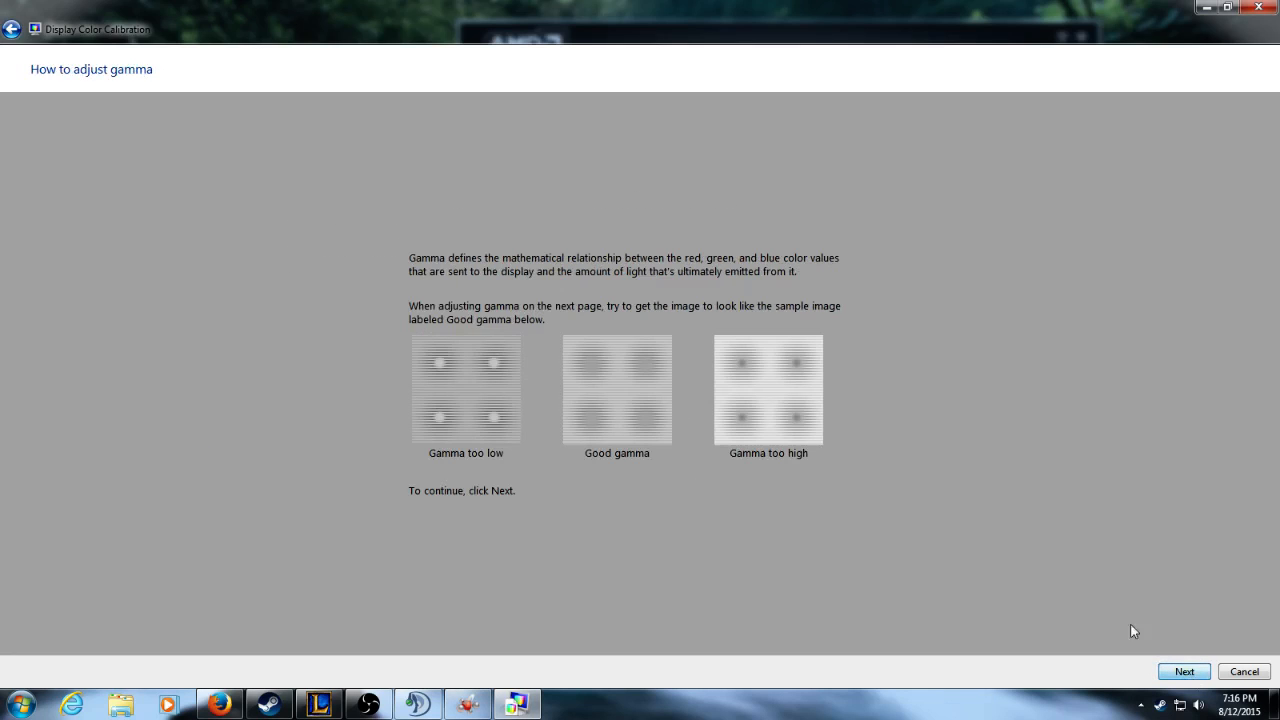
mouse_move(505, 428)
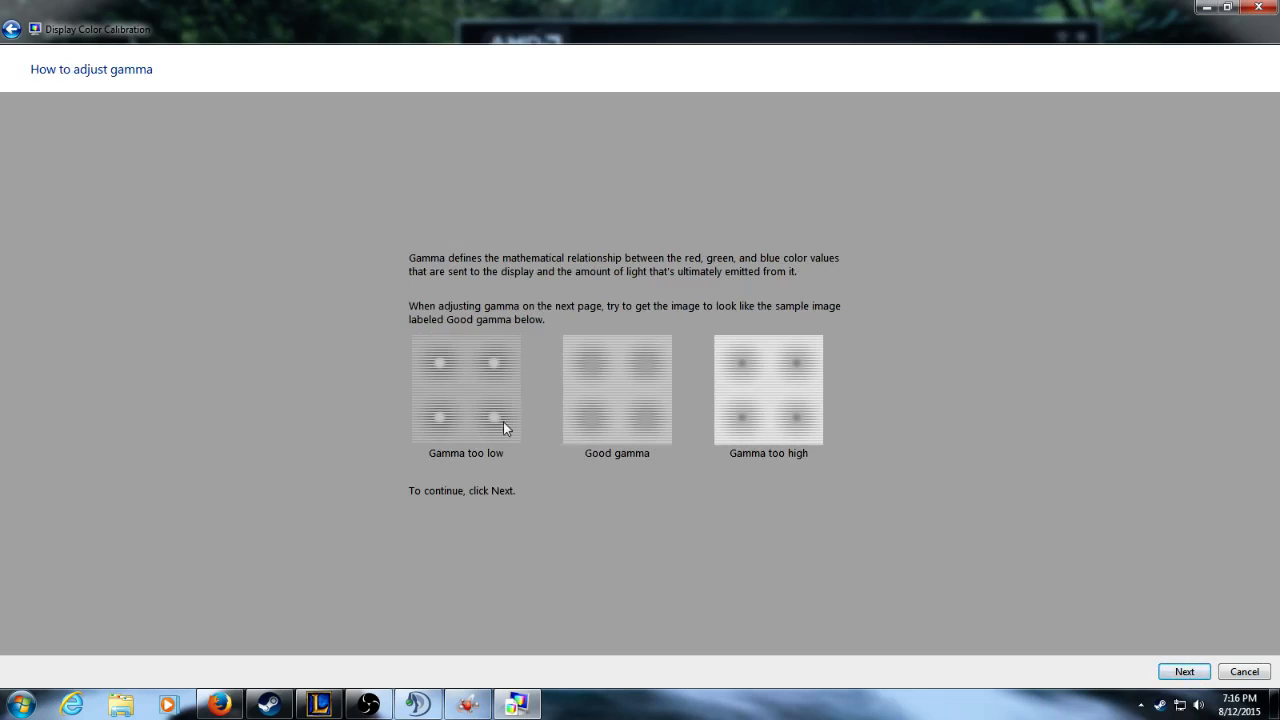
mouse_move(674, 445)
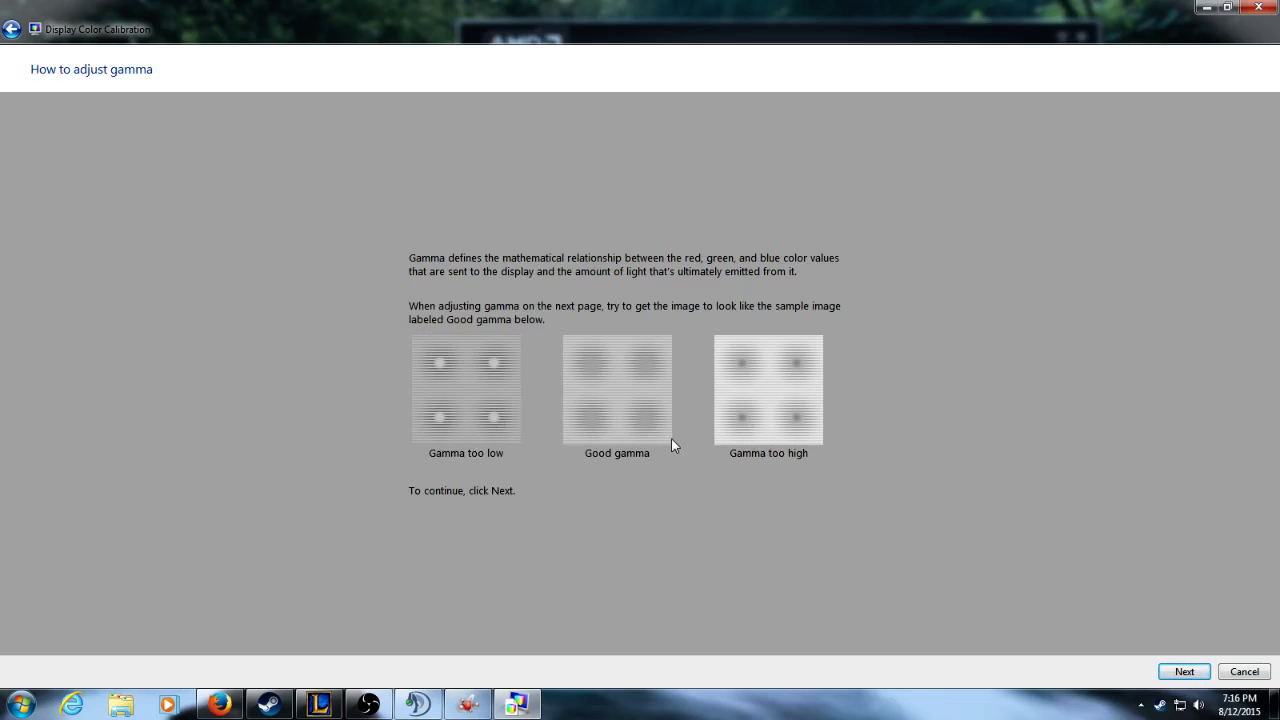
click(1183, 671)
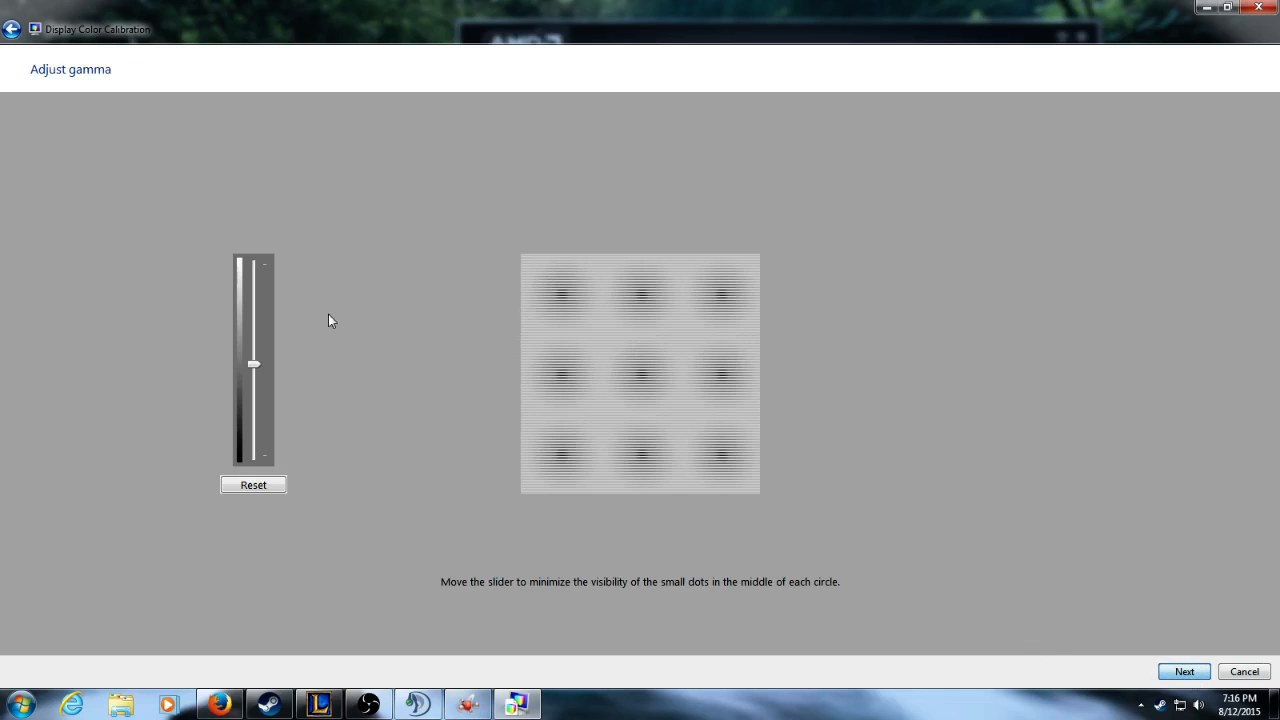
- Shrink the calibration window beside Catalyst and start testing lower and higher gamma levels
drag(254, 363, 254, 381)
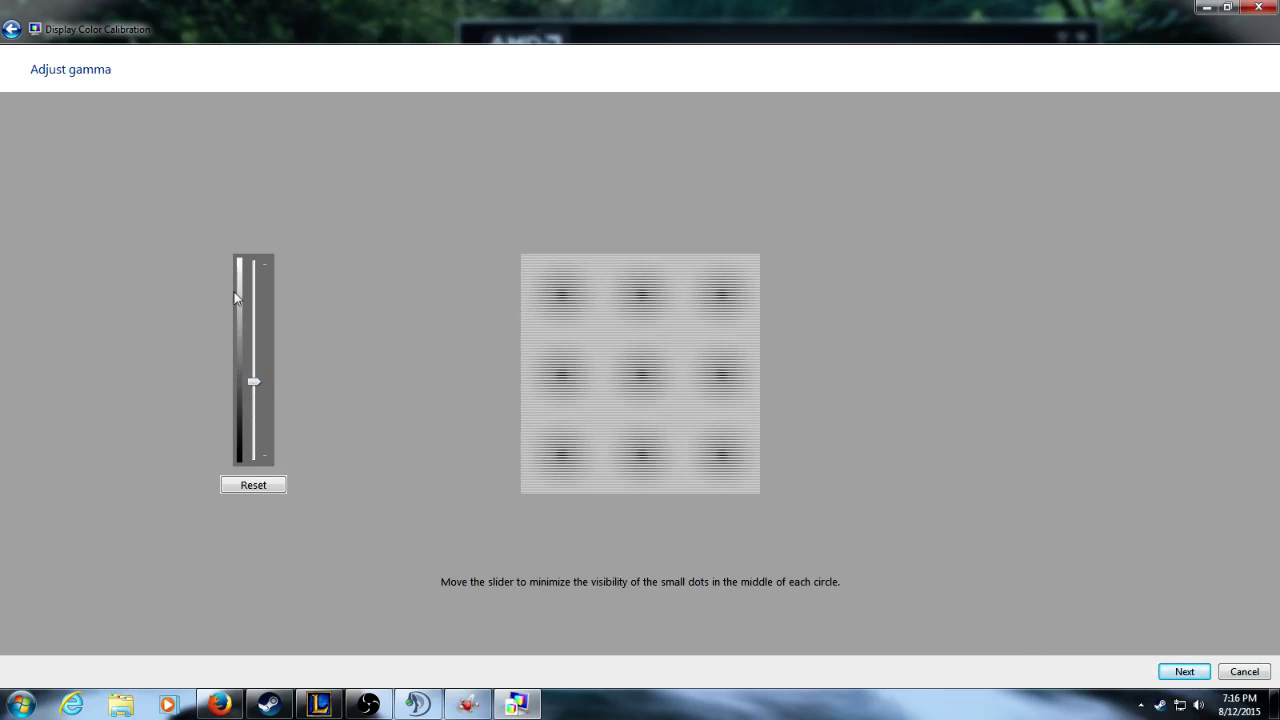
mouse_move(309, 438)
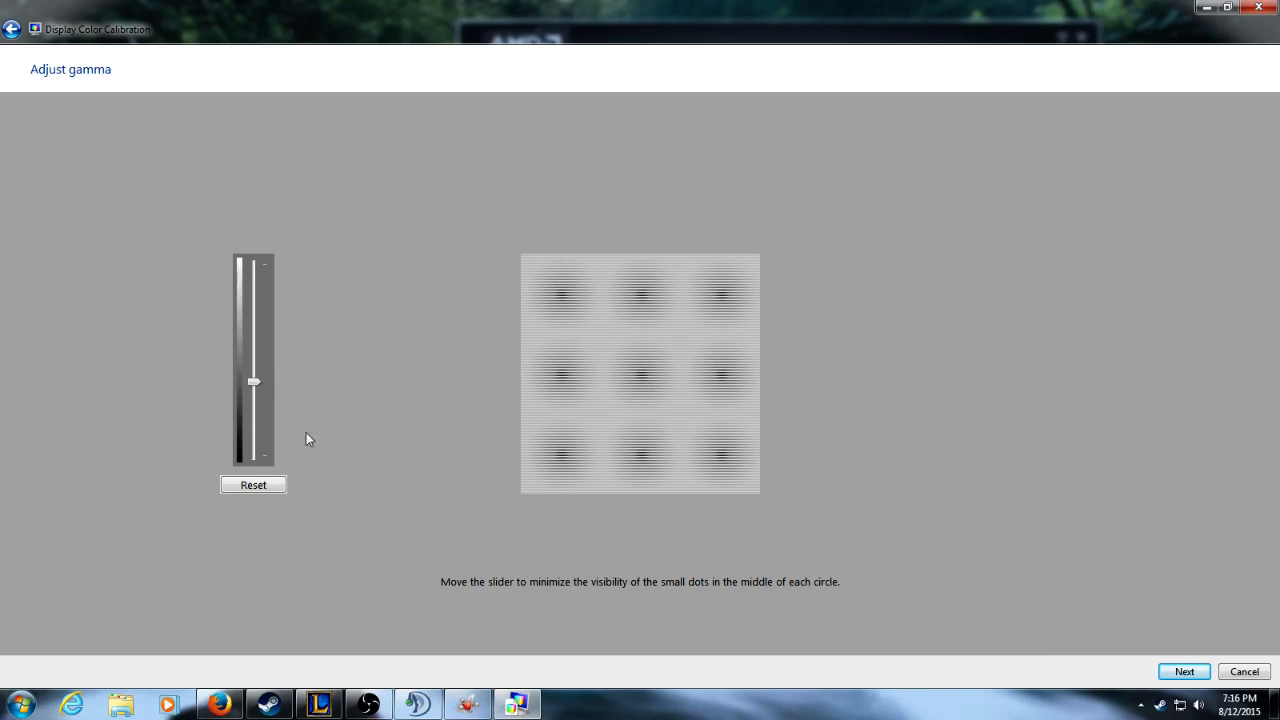
drag(254, 382, 254, 433)
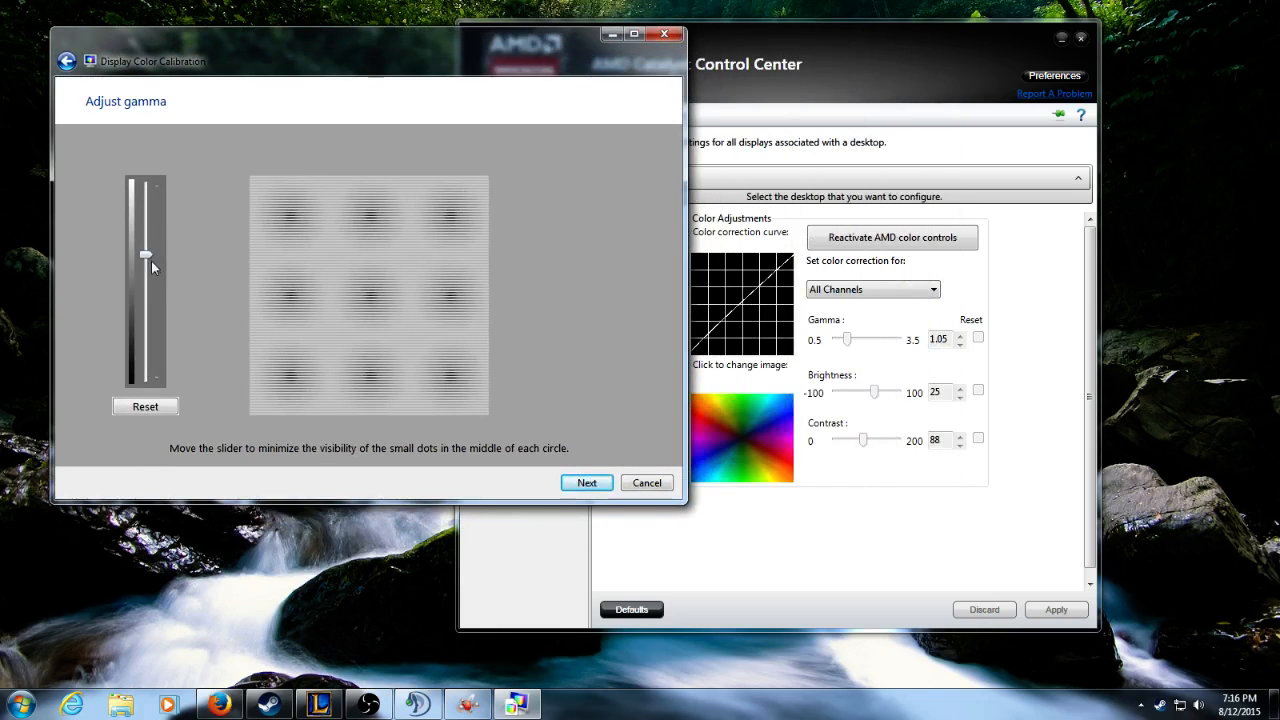
drag(145, 255, 145, 325)
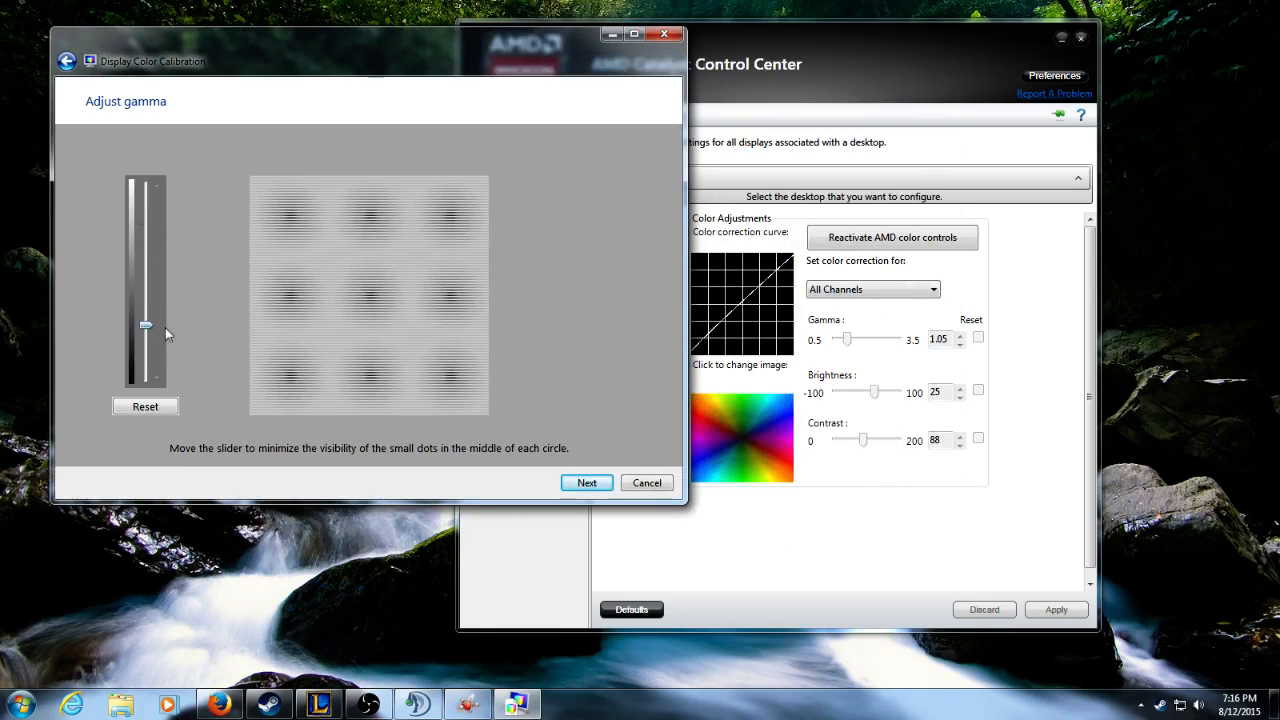
drag(145, 325, 145, 367)
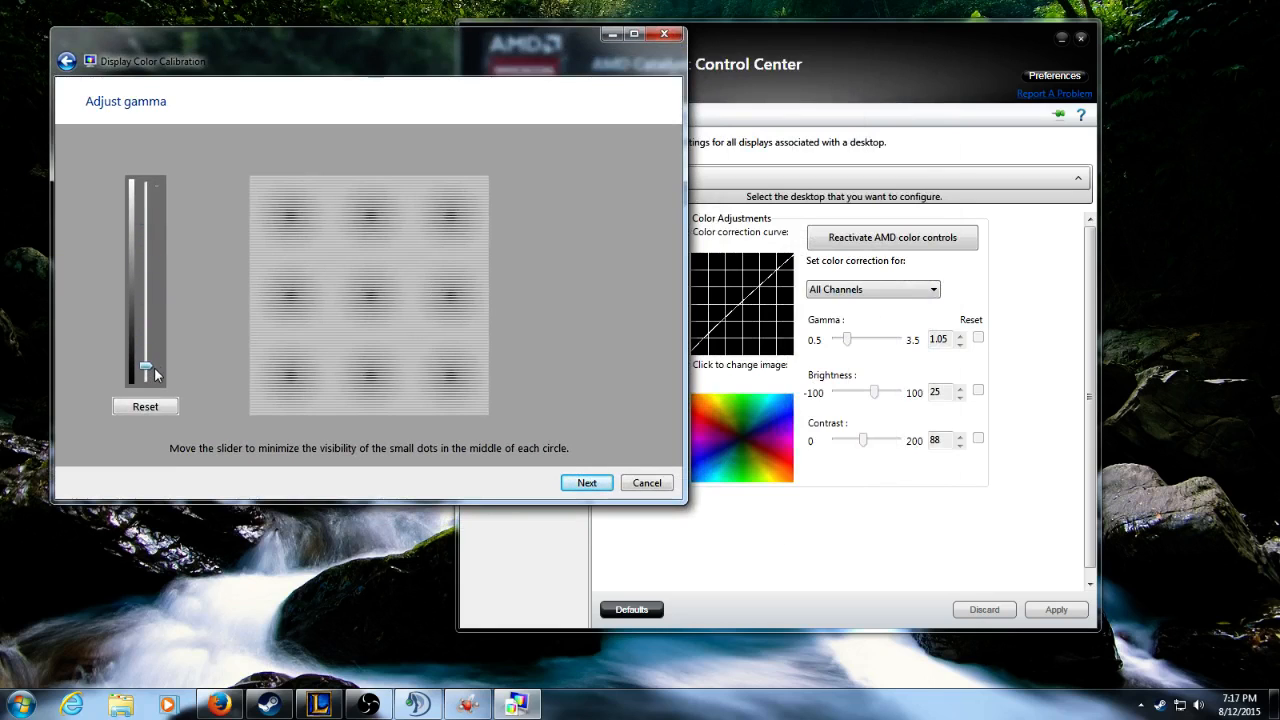
drag(145, 370, 145, 275)
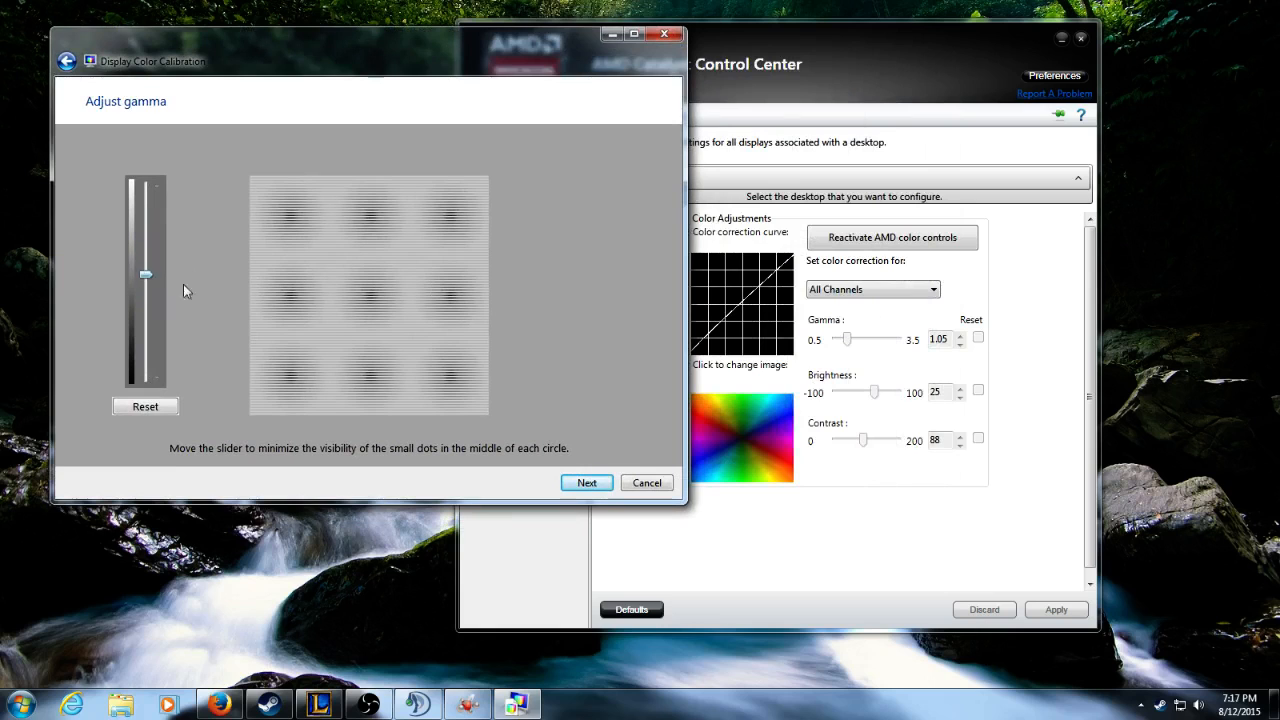
- Sweep the wizard's gamma slider between its highest and lowest settings, watching the test dots
drag(145, 275, 145, 291)
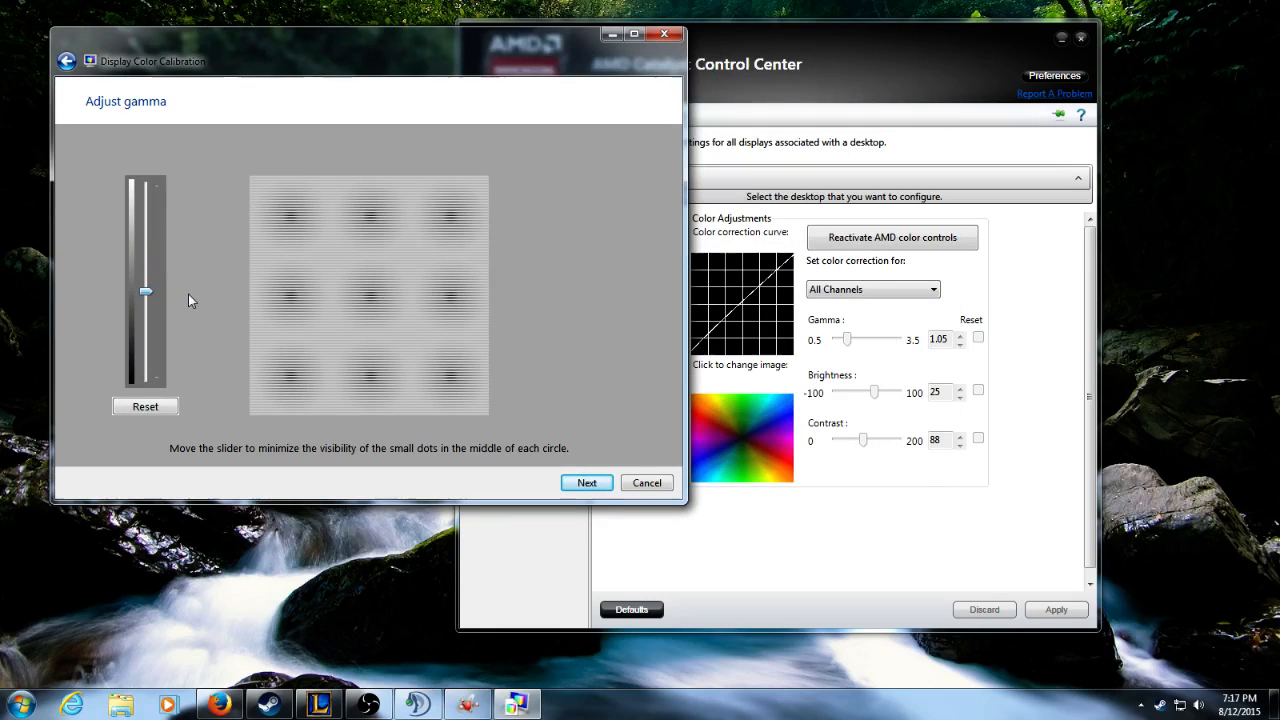
drag(146, 291, 146, 315)
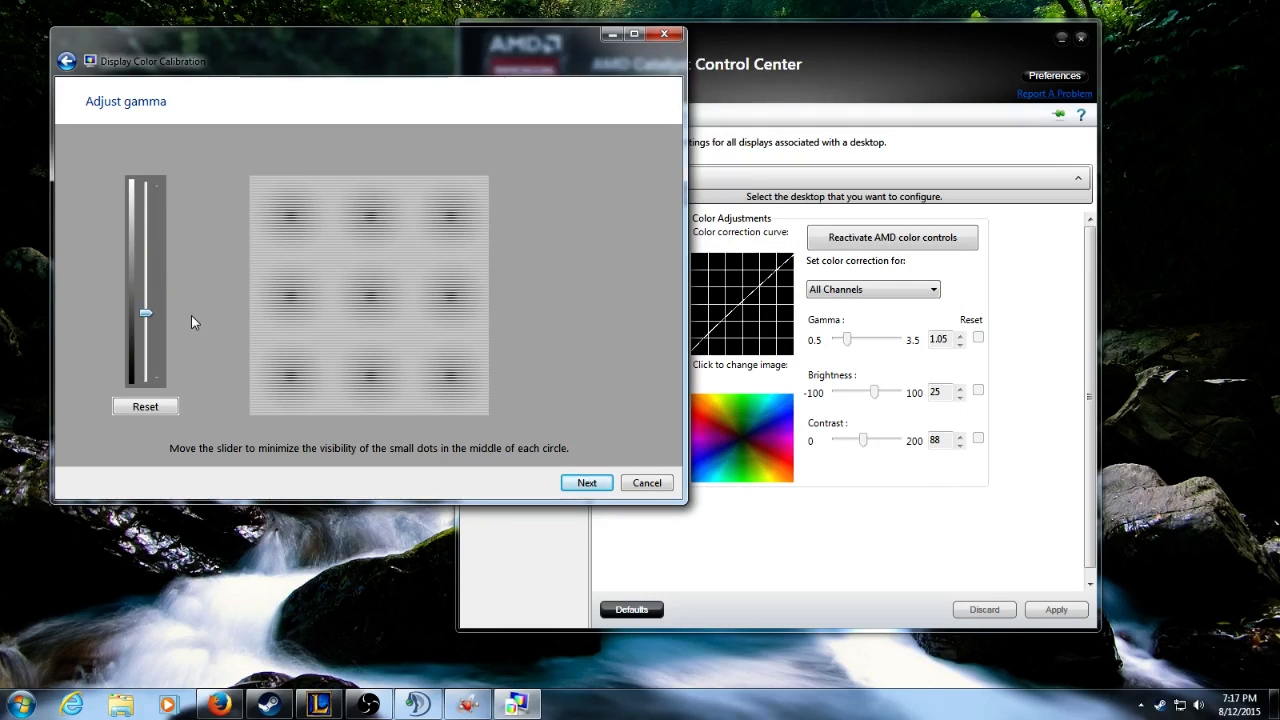
drag(145, 313, 145, 240)
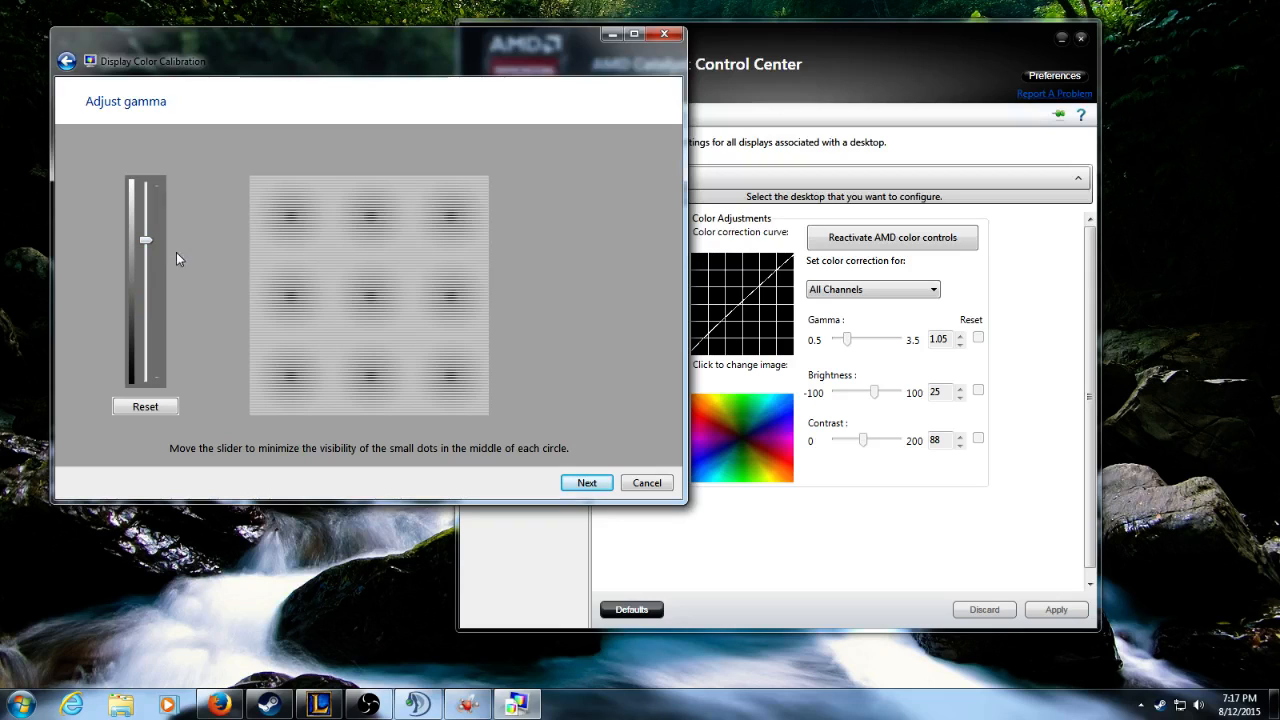
mouse_move(150, 243)
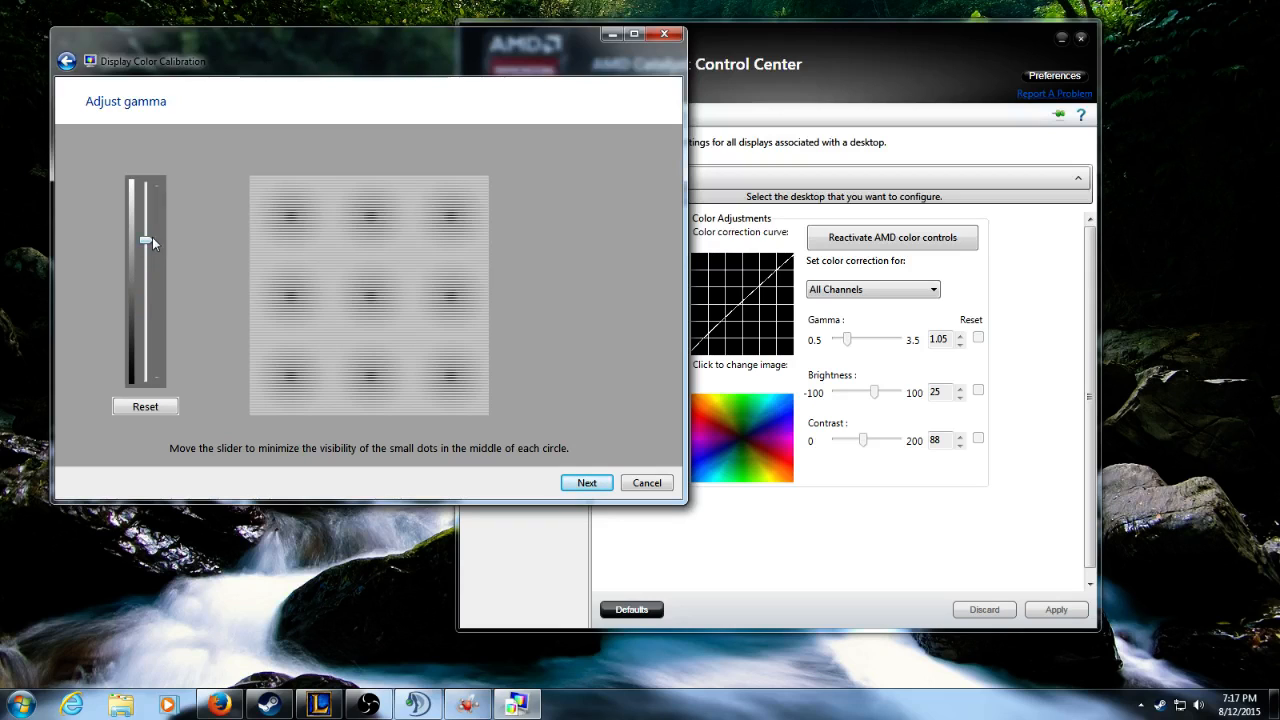
drag(146, 242, 146, 187)
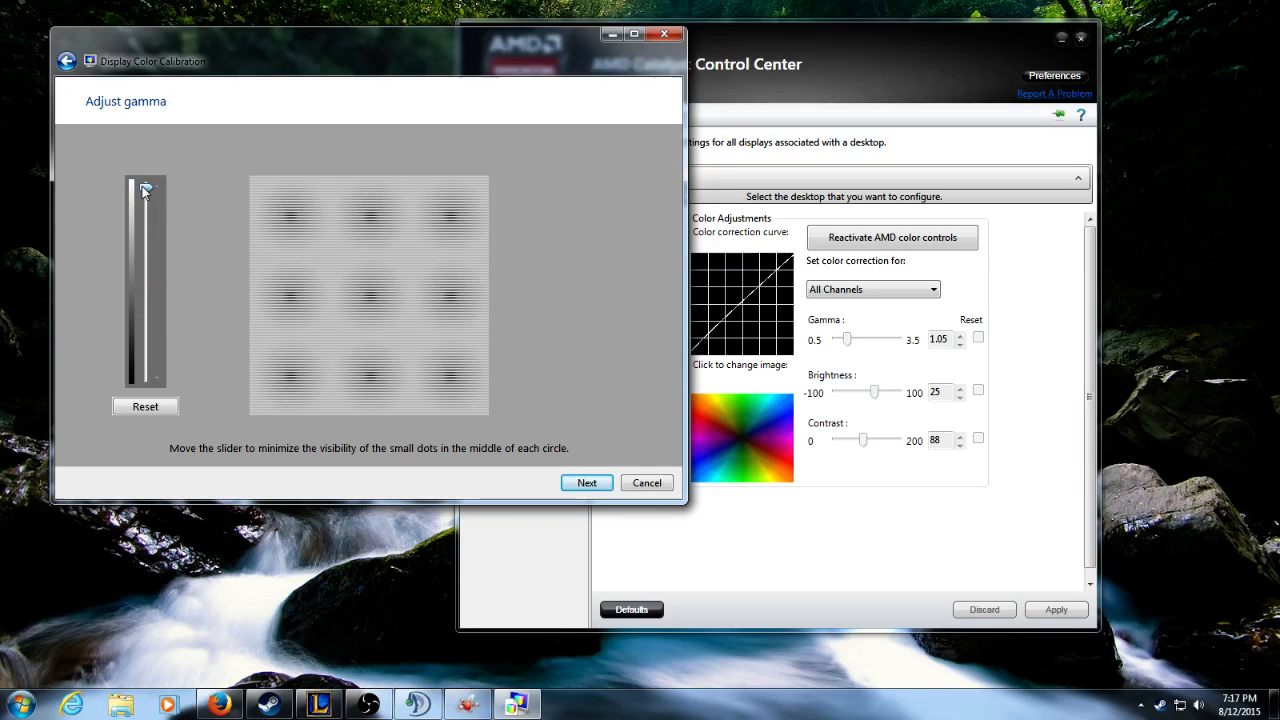
drag(145, 190, 145, 375)
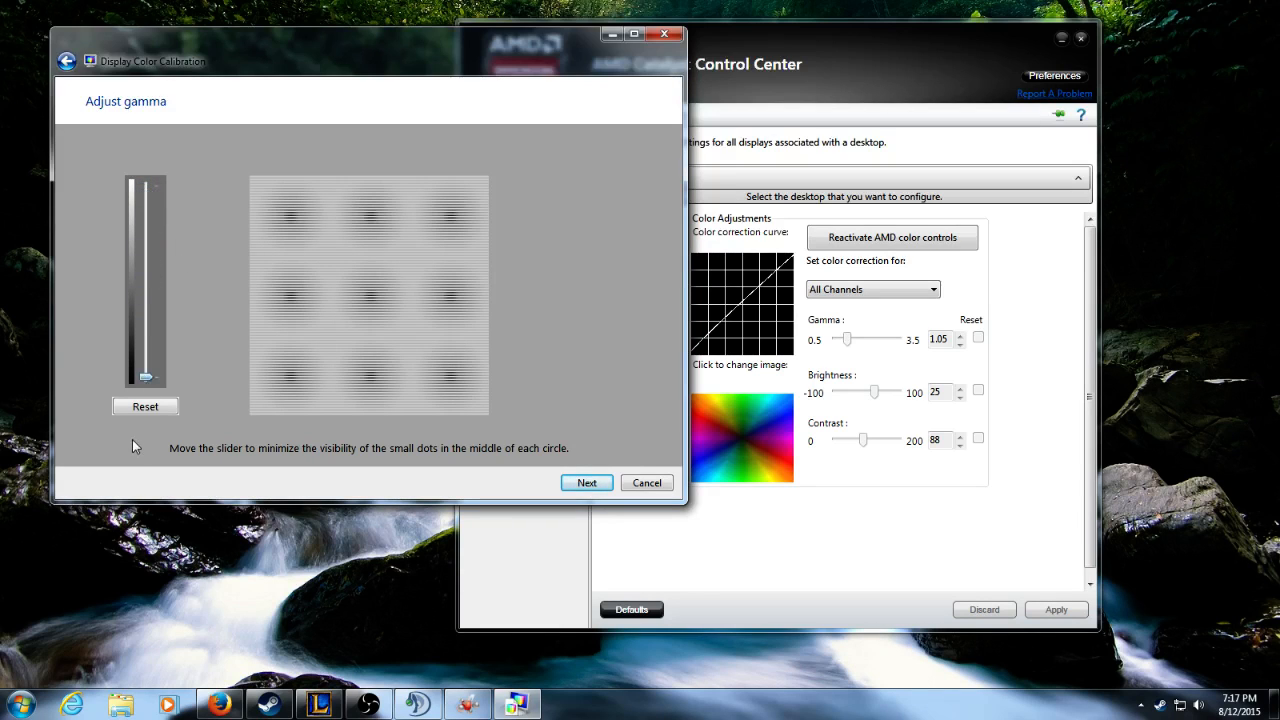
drag(145, 378, 145, 198)
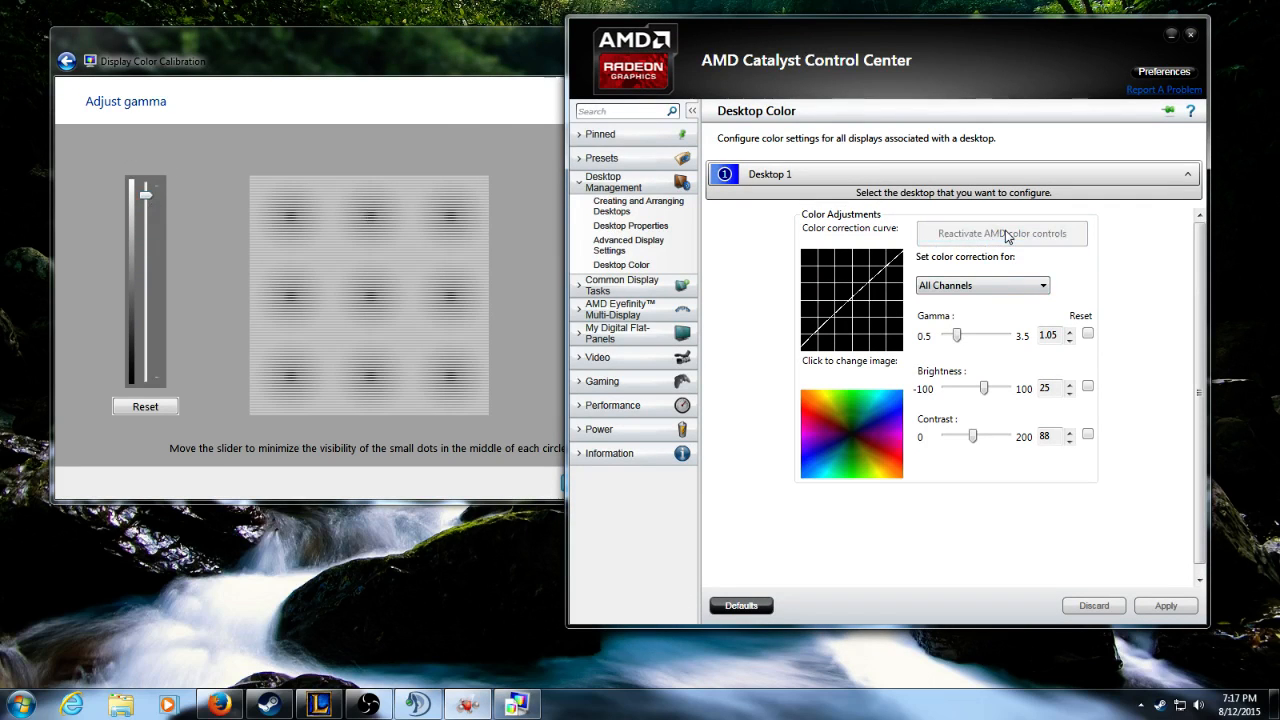
mouse_move(910, 340)
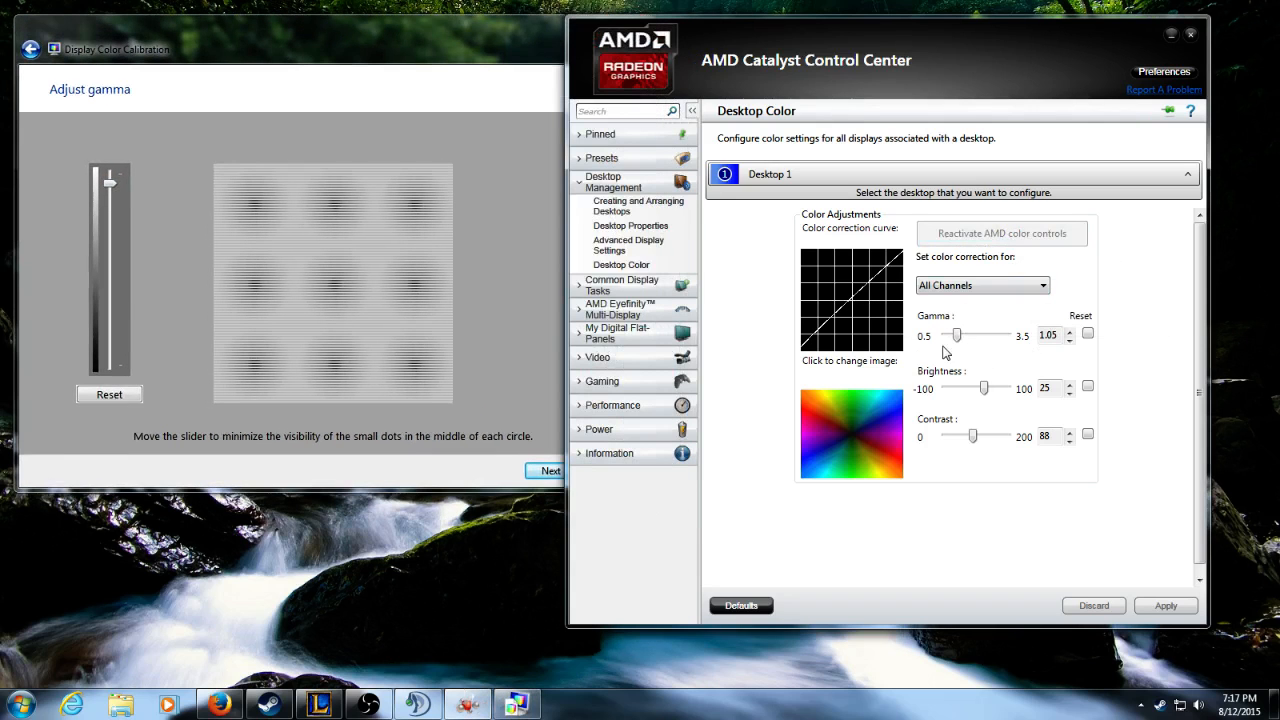
- Try Catalyst gamma from 0.50 to 2.70, settle at 0.90 and continue the wizard
drag(953, 335, 992, 335)
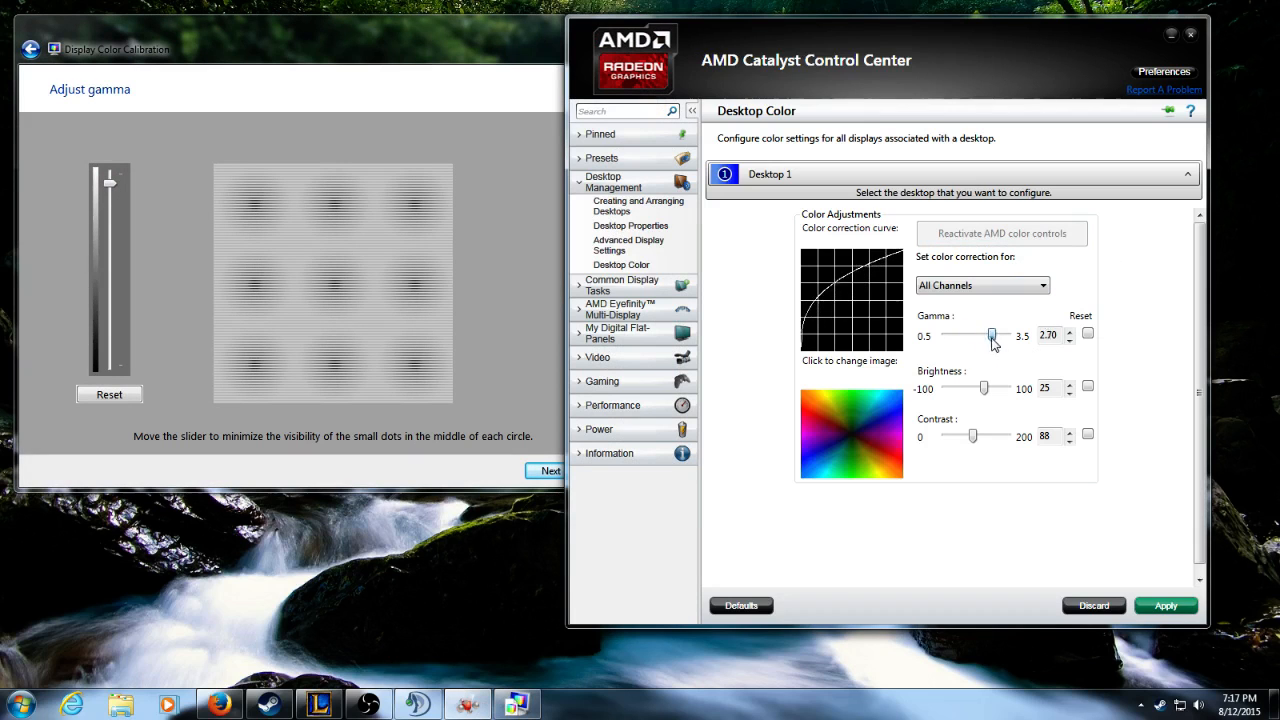
drag(992, 335, 945, 335)
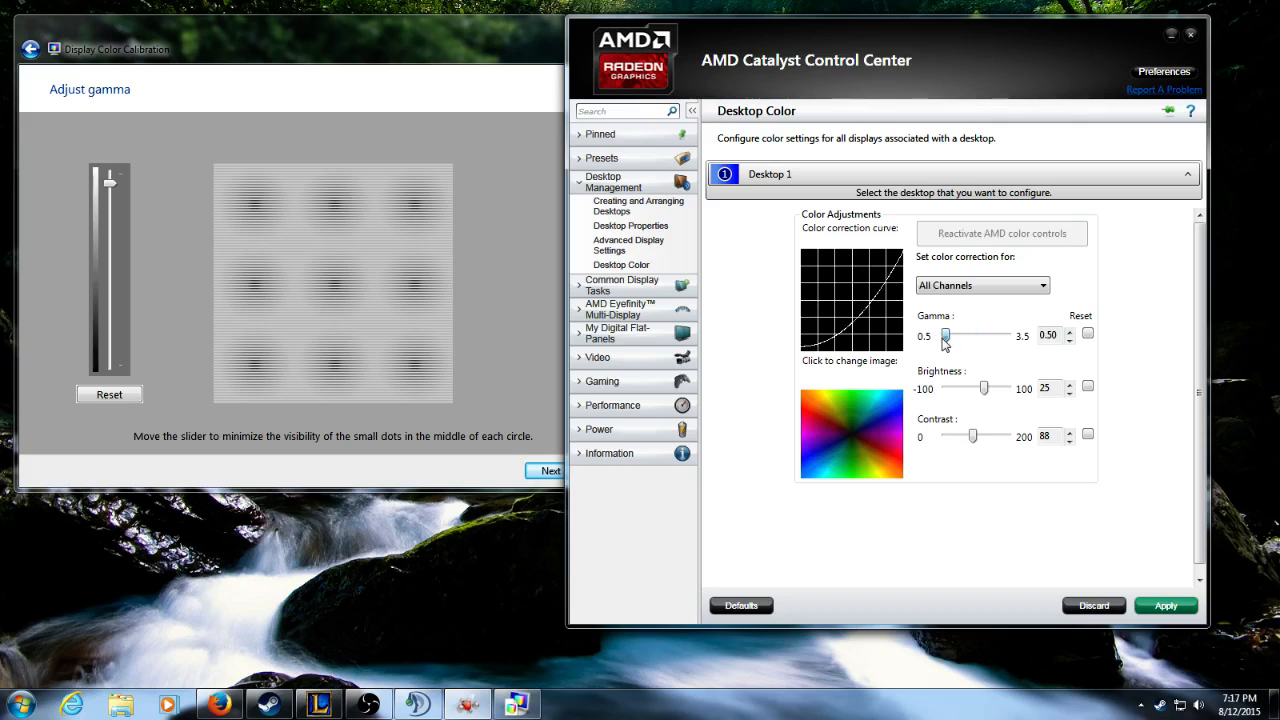
drag(945, 335, 989, 335)
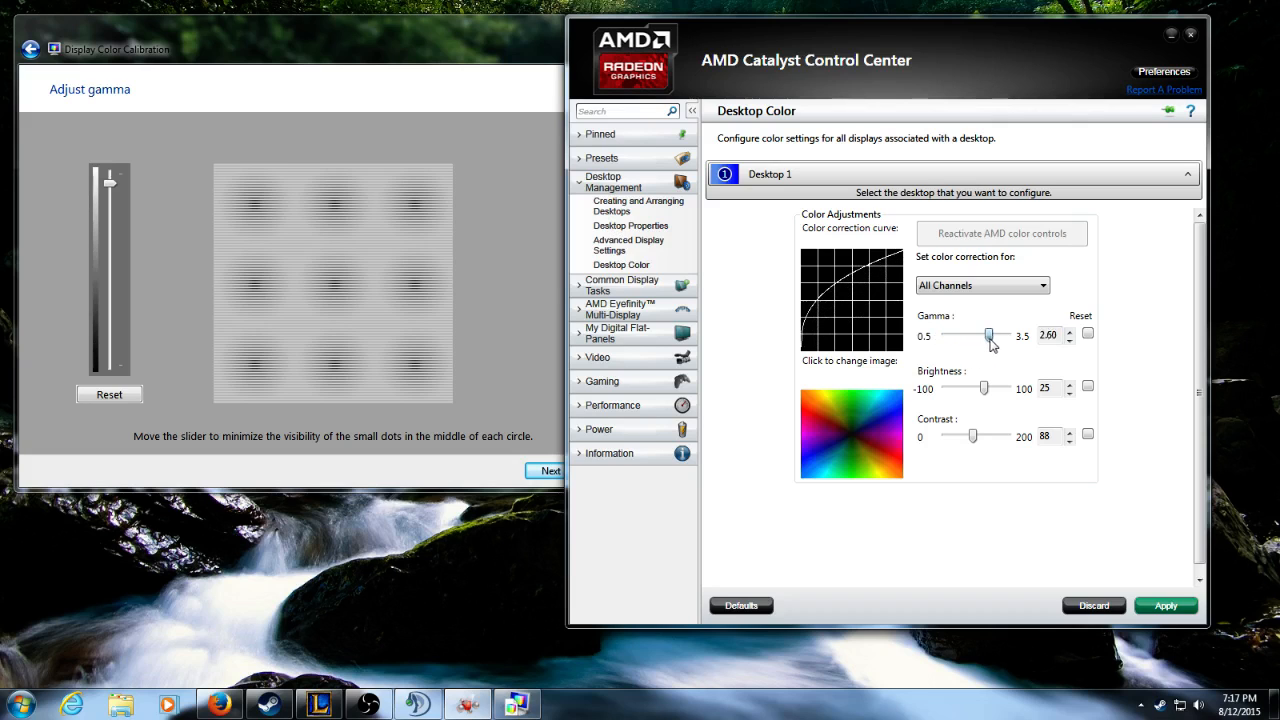
drag(989, 335, 953, 335)
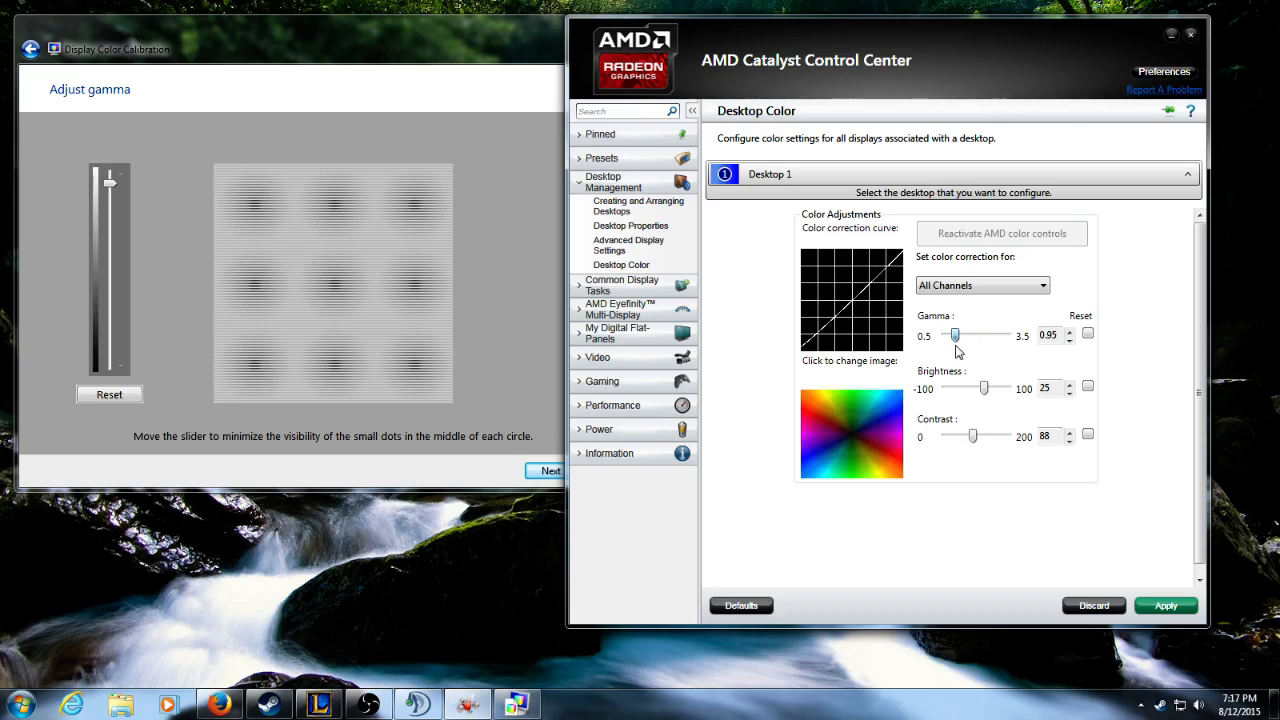
click(1069, 340)
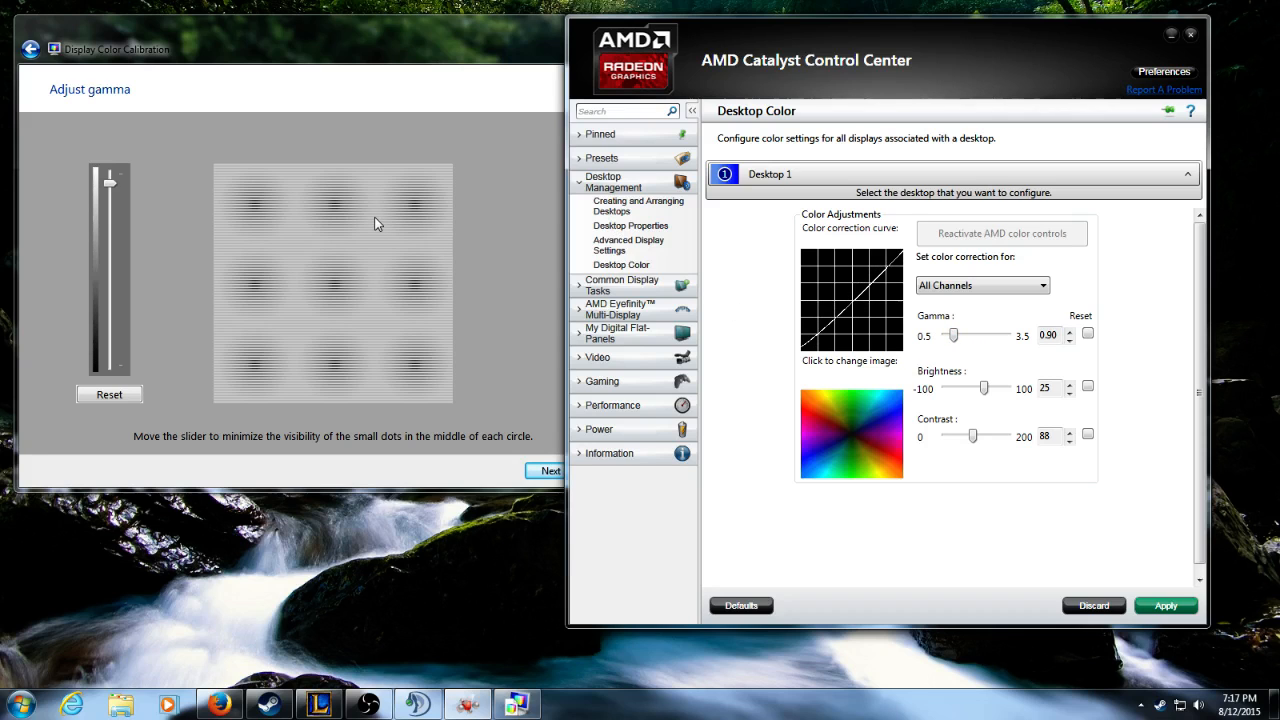
click(550, 470)
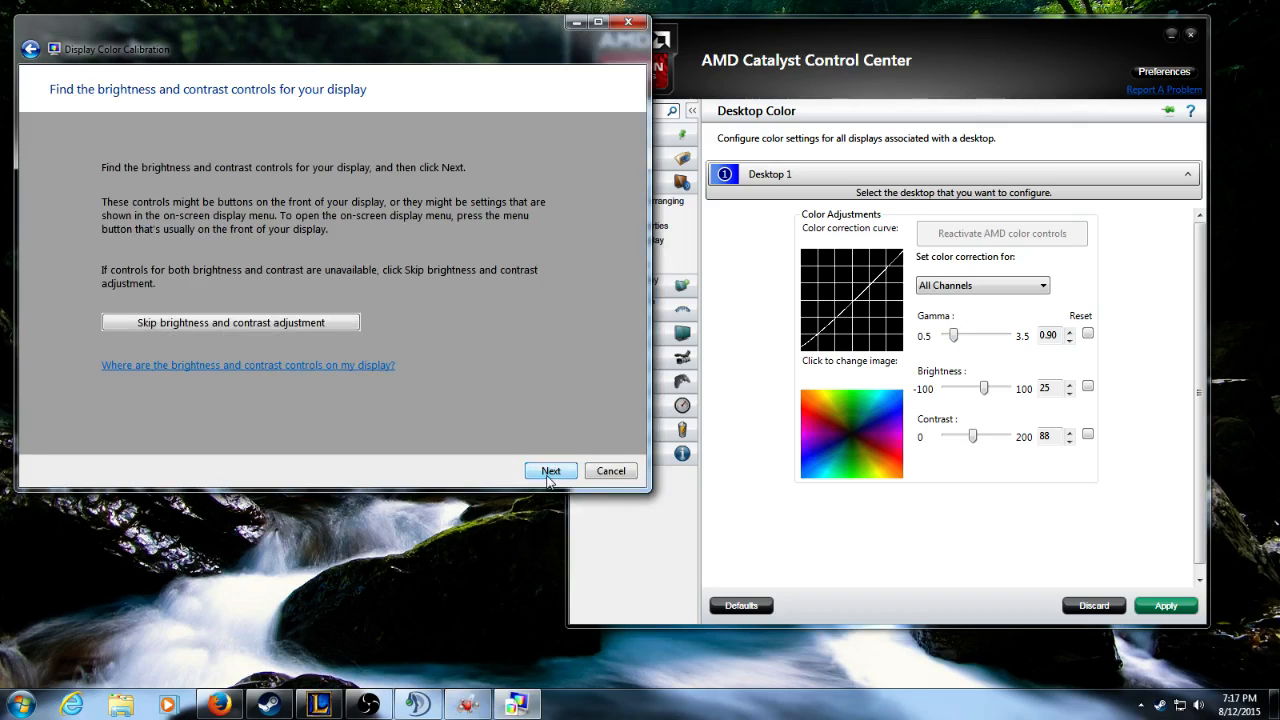
- Advance through the brightness explanation pages to the dark suit test image
click(550, 471)
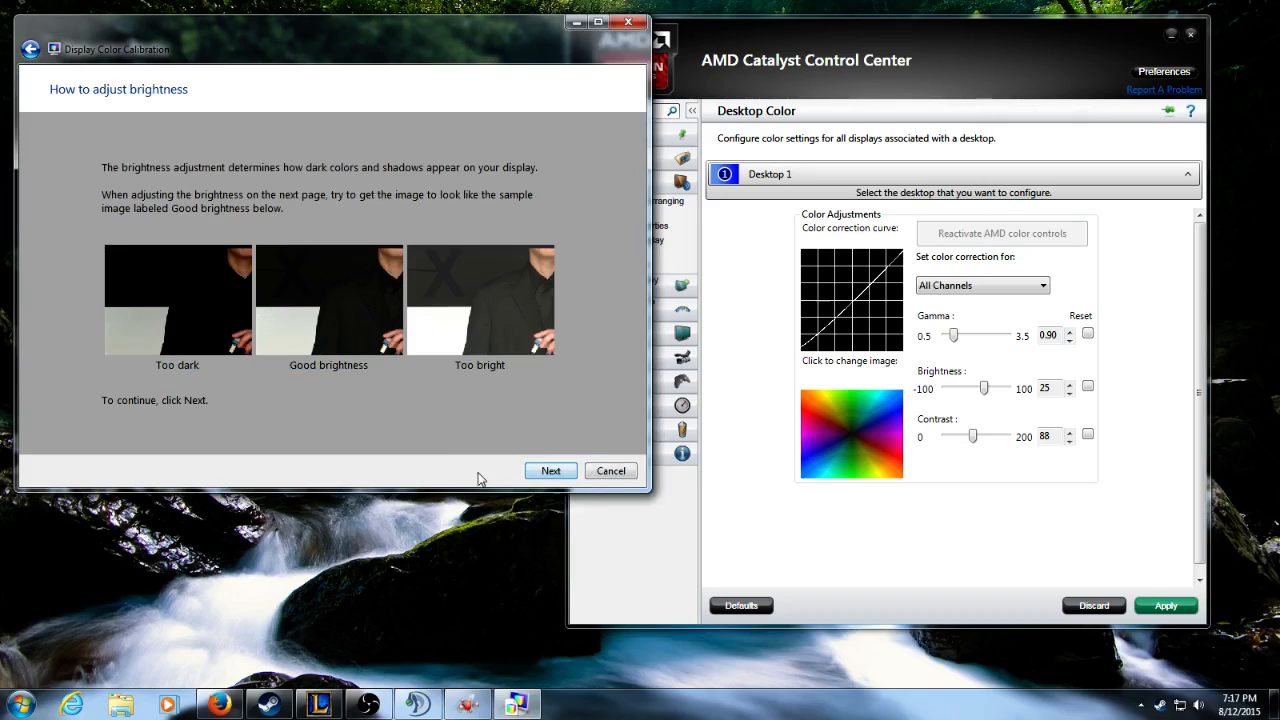
mouse_move(358, 363)
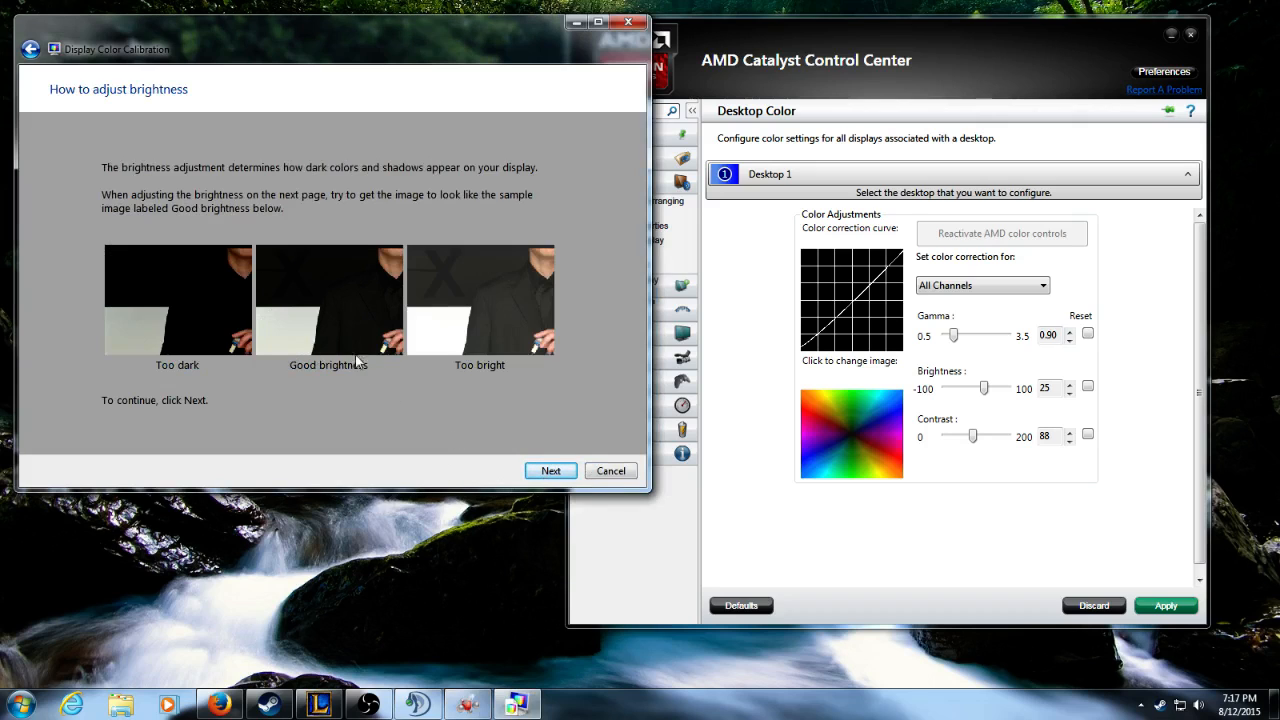
mouse_move(380, 295)
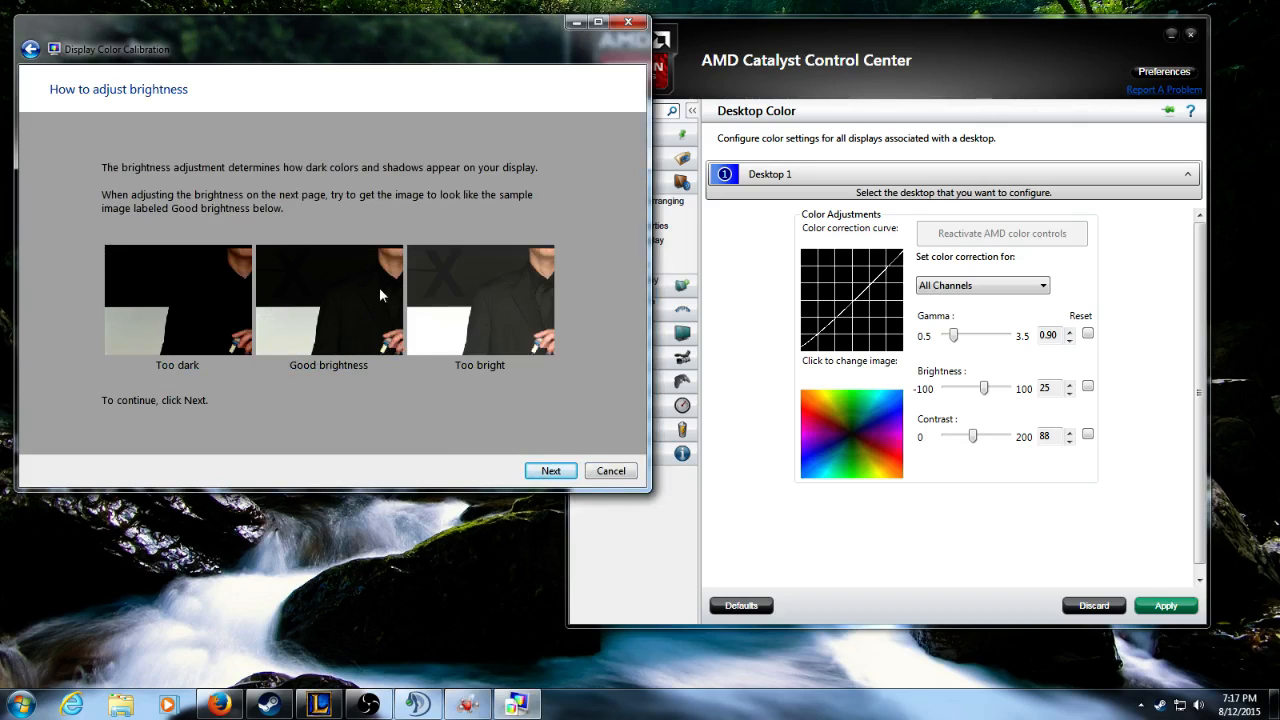
mouse_move(185, 291)
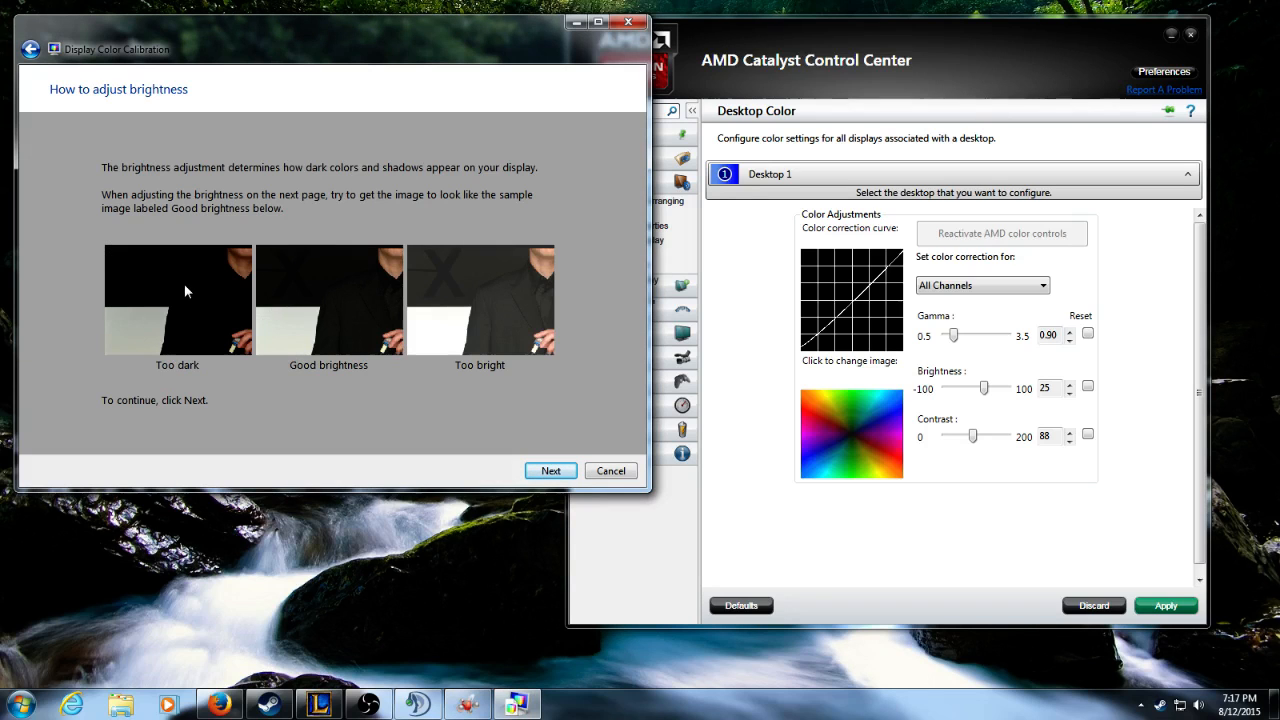
mouse_move(500, 272)
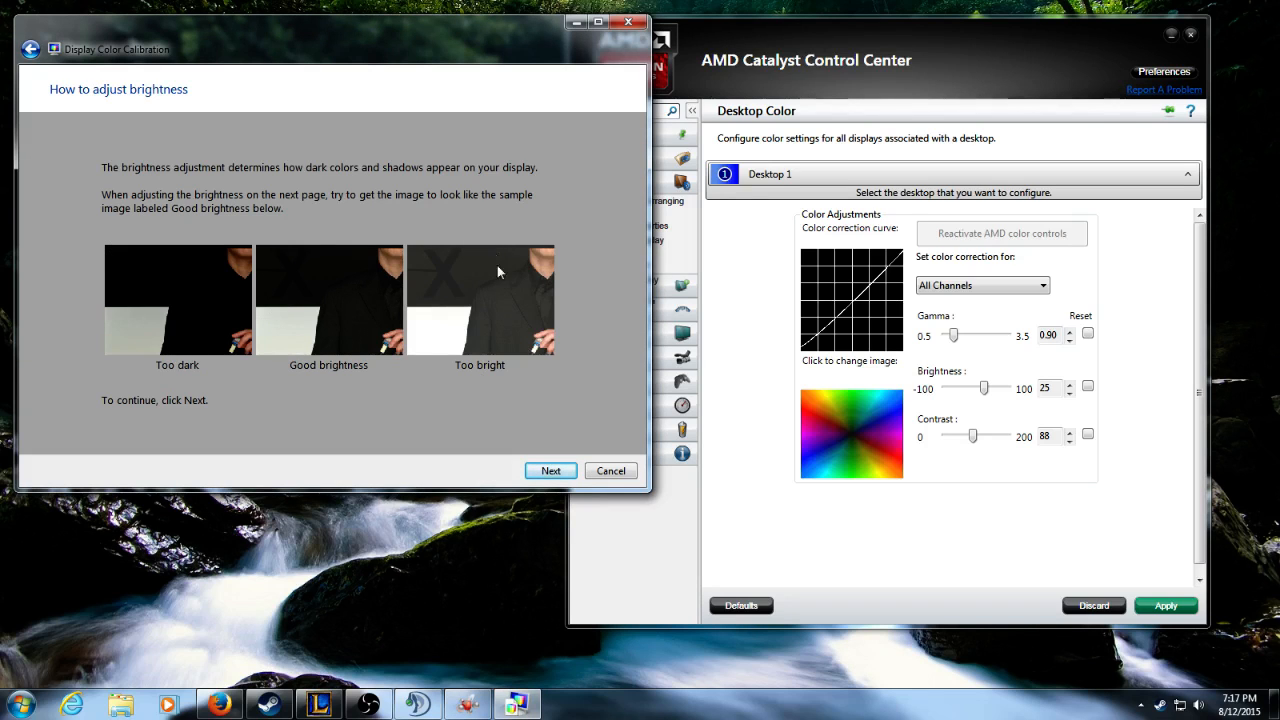
click(550, 471)
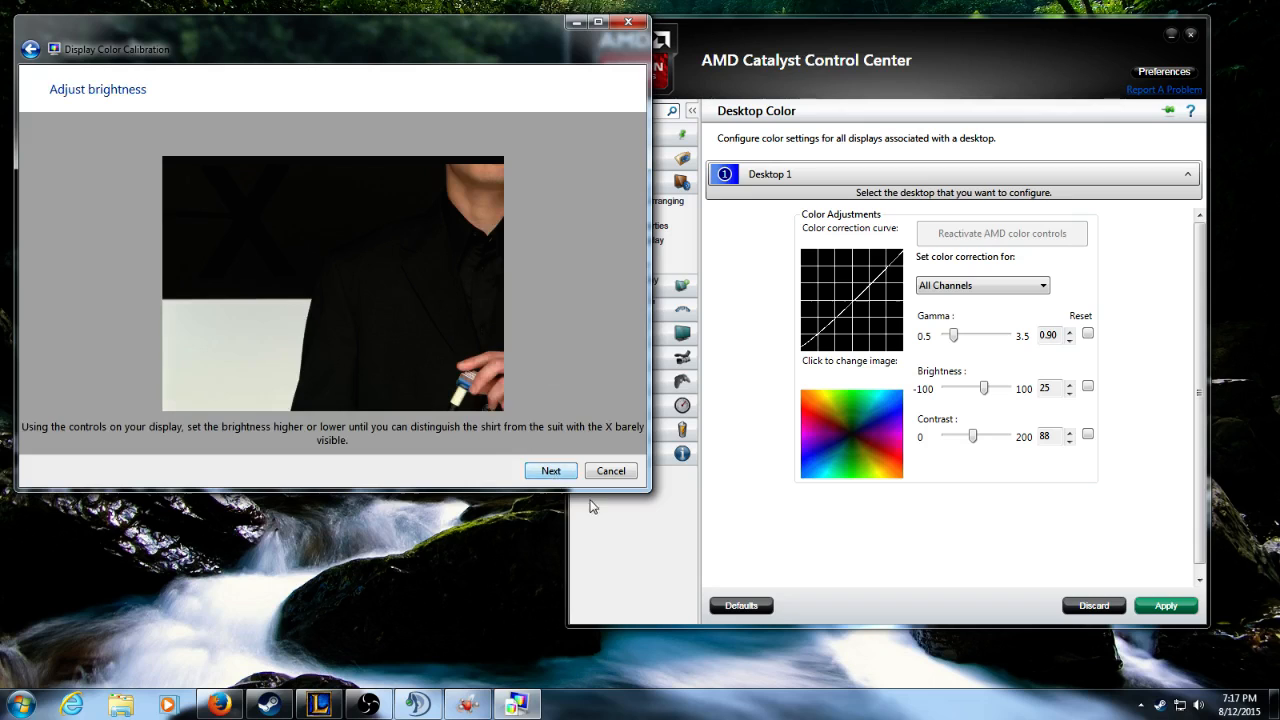
mouse_move(835, 361)
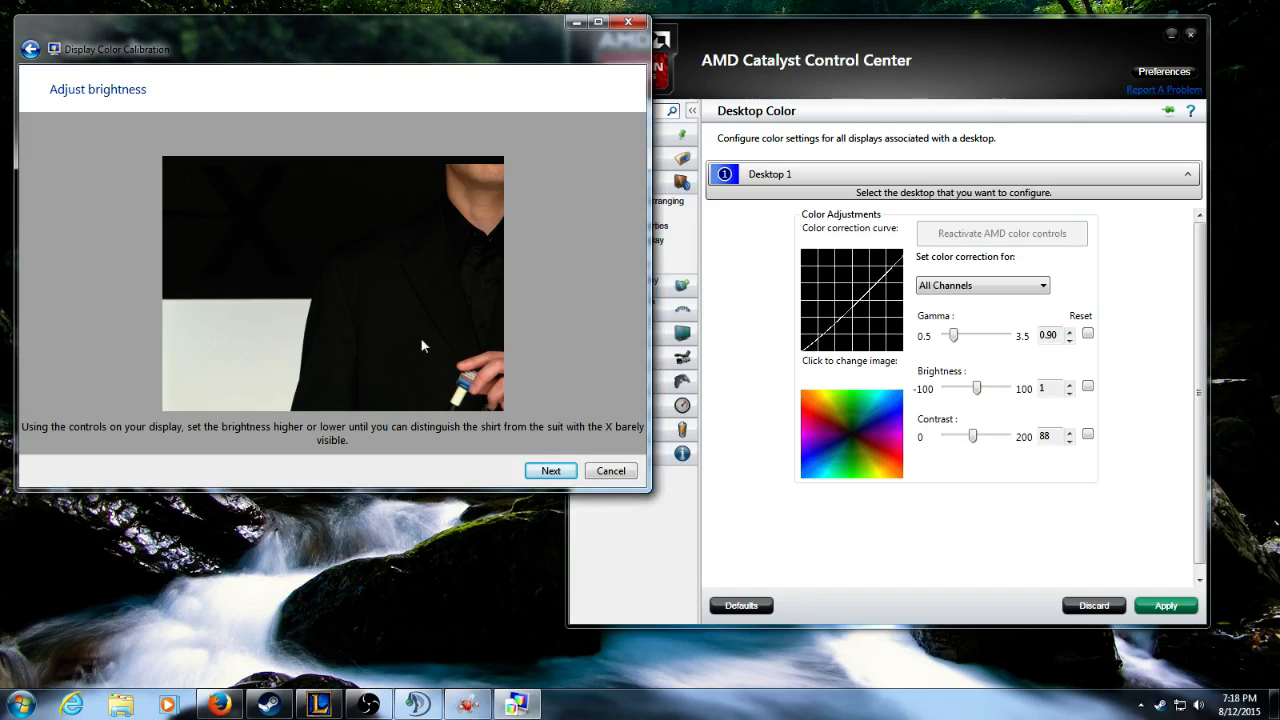
mouse_move(405, 315)
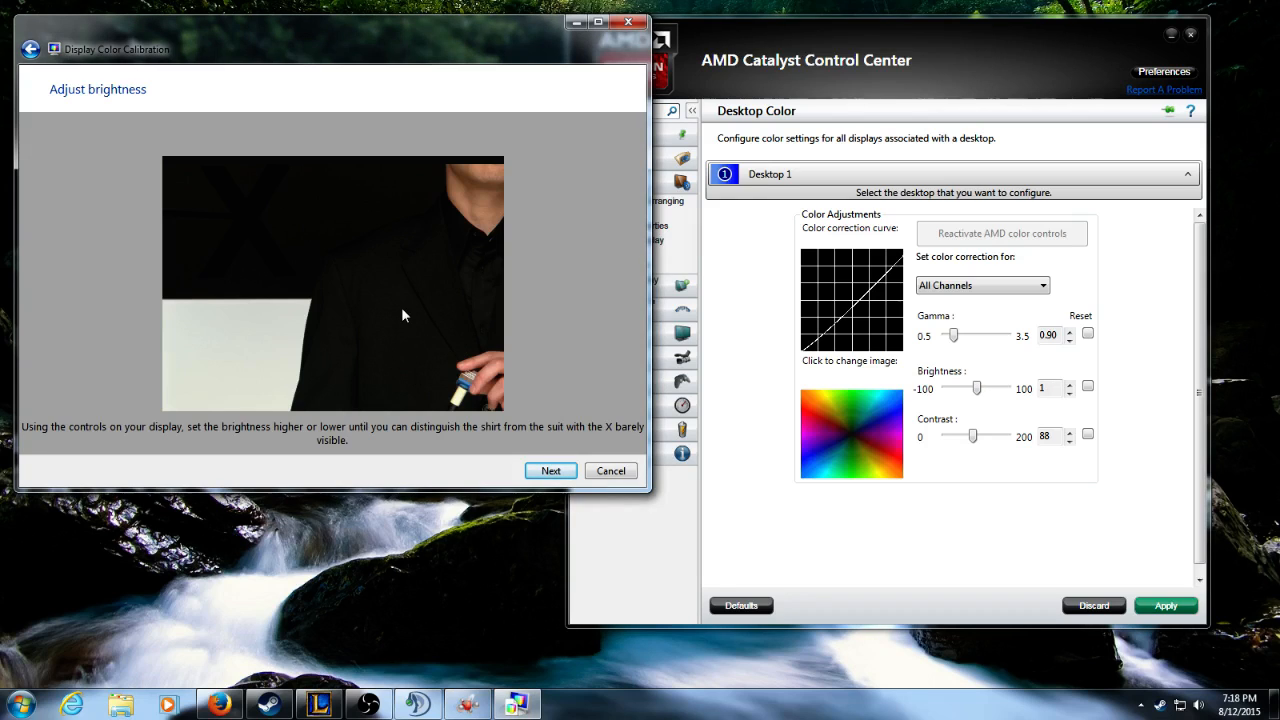
mouse_move(490, 334)
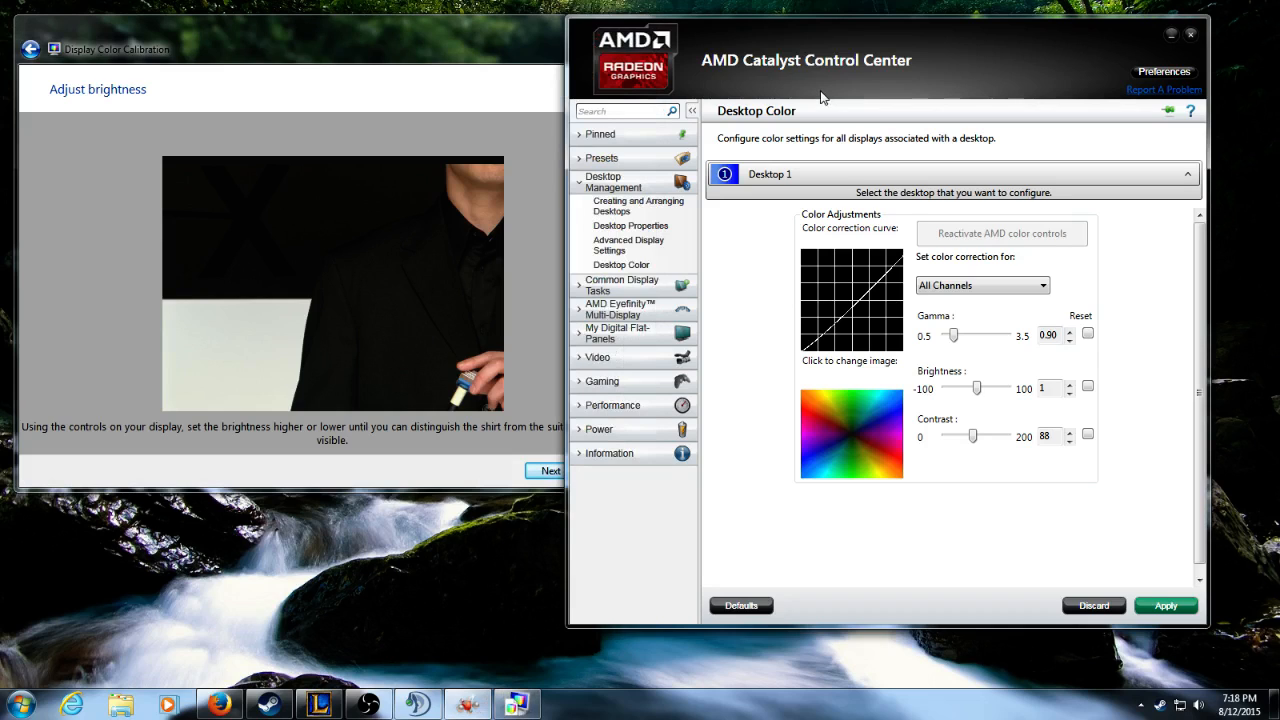
mouse_move(343, 210)
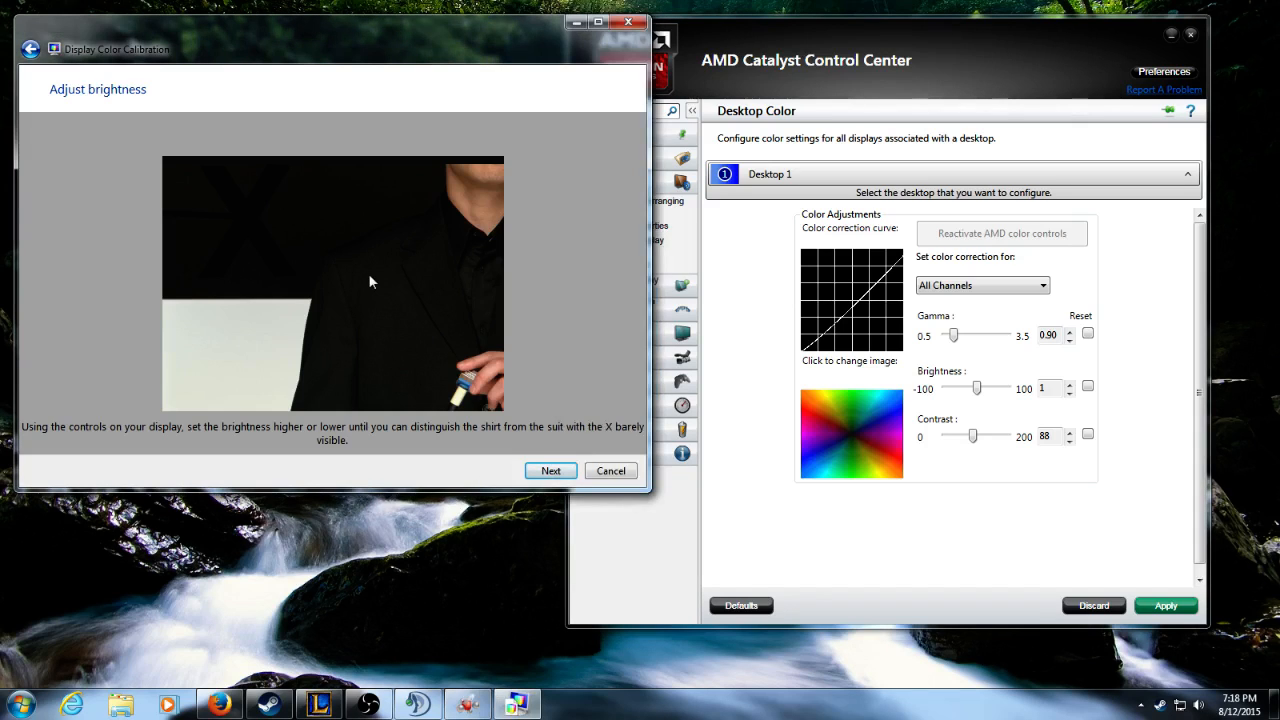
mouse_move(518, 281)
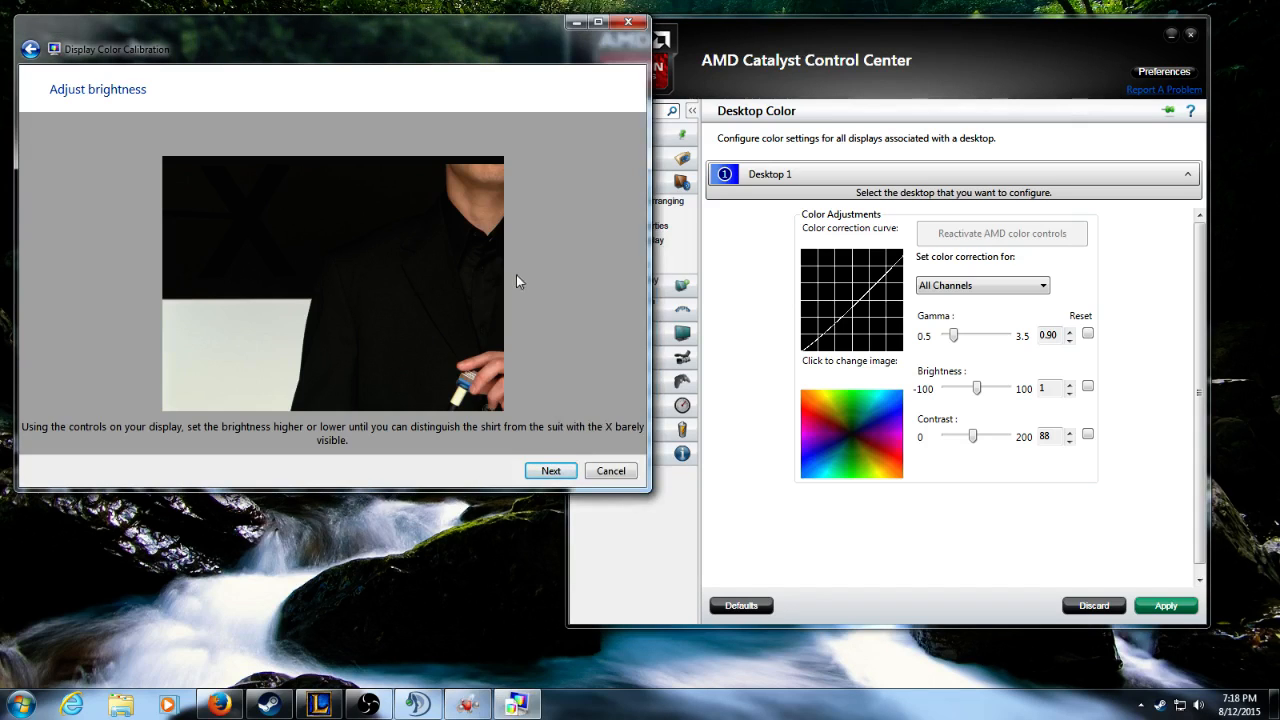
- With brightness at 1, finish the wizard's brightness step to reach the contrast explanation
click(550, 470)
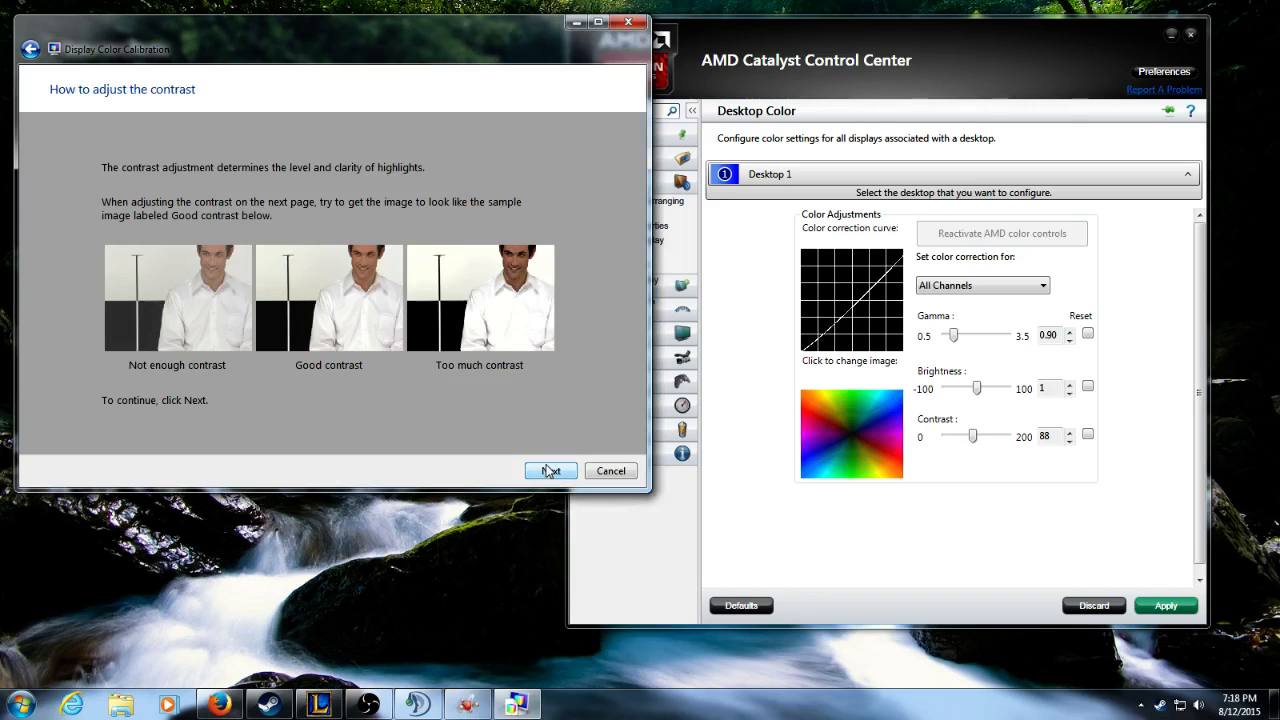
- Try Catalyst contrast at 55 and 106, settle on 91 and finish the contrast step
click(550, 470)
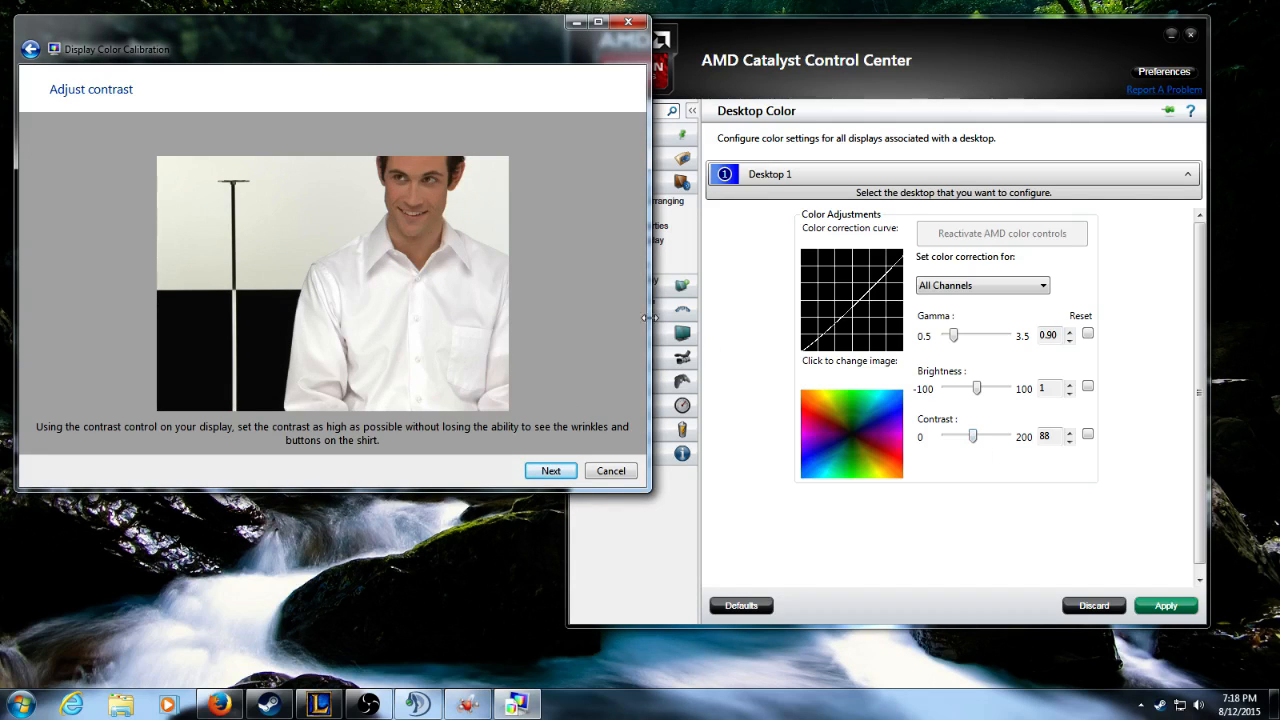
drag(972, 436, 962, 436)
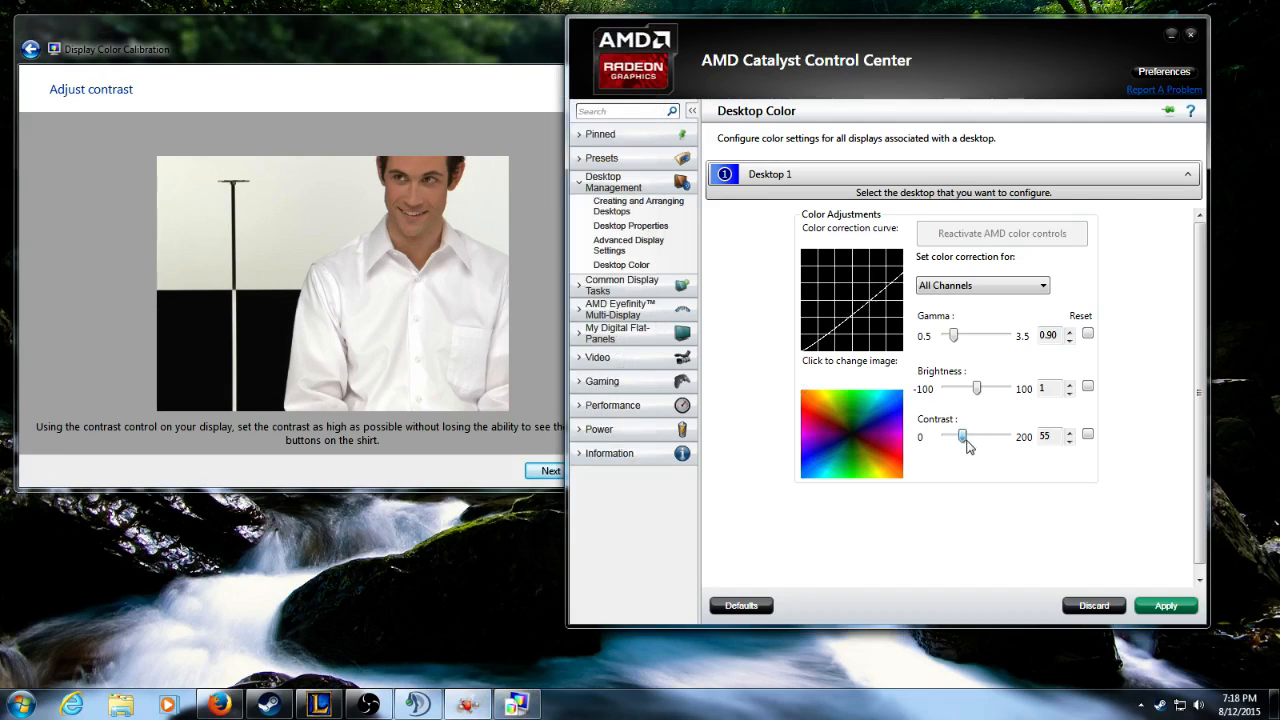
drag(962, 436, 978, 436)
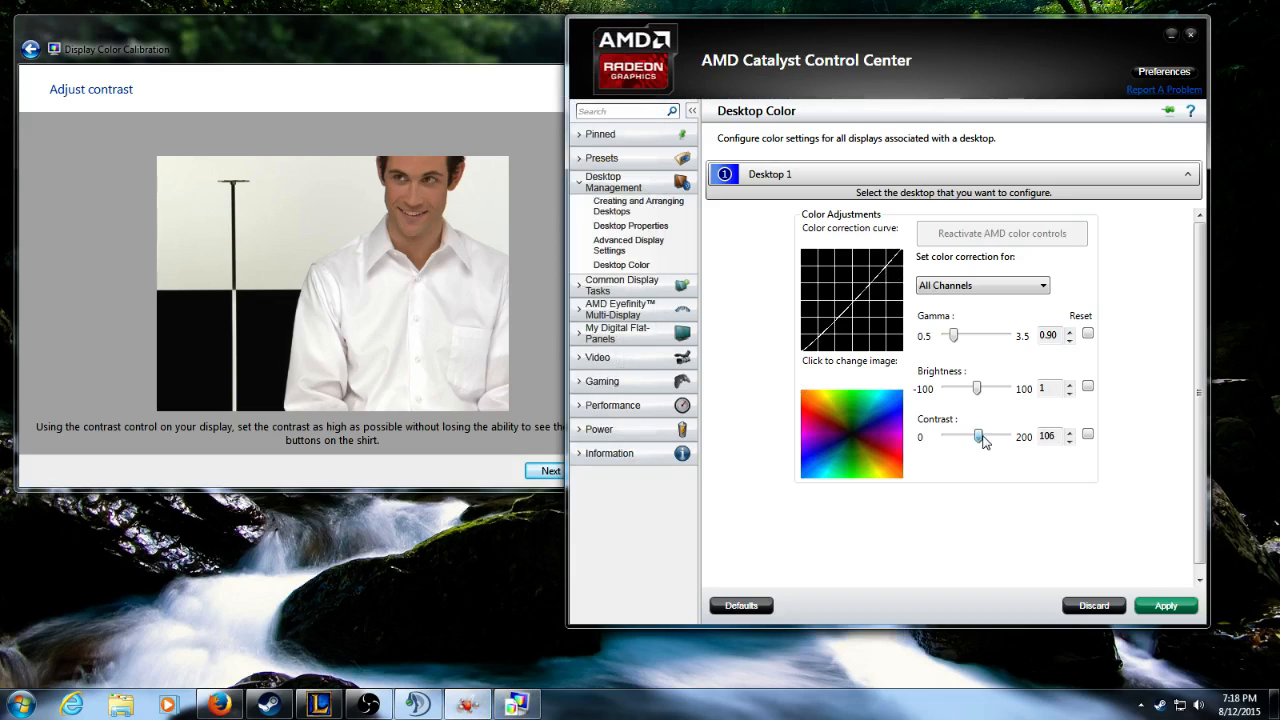
drag(978, 436, 972, 436)
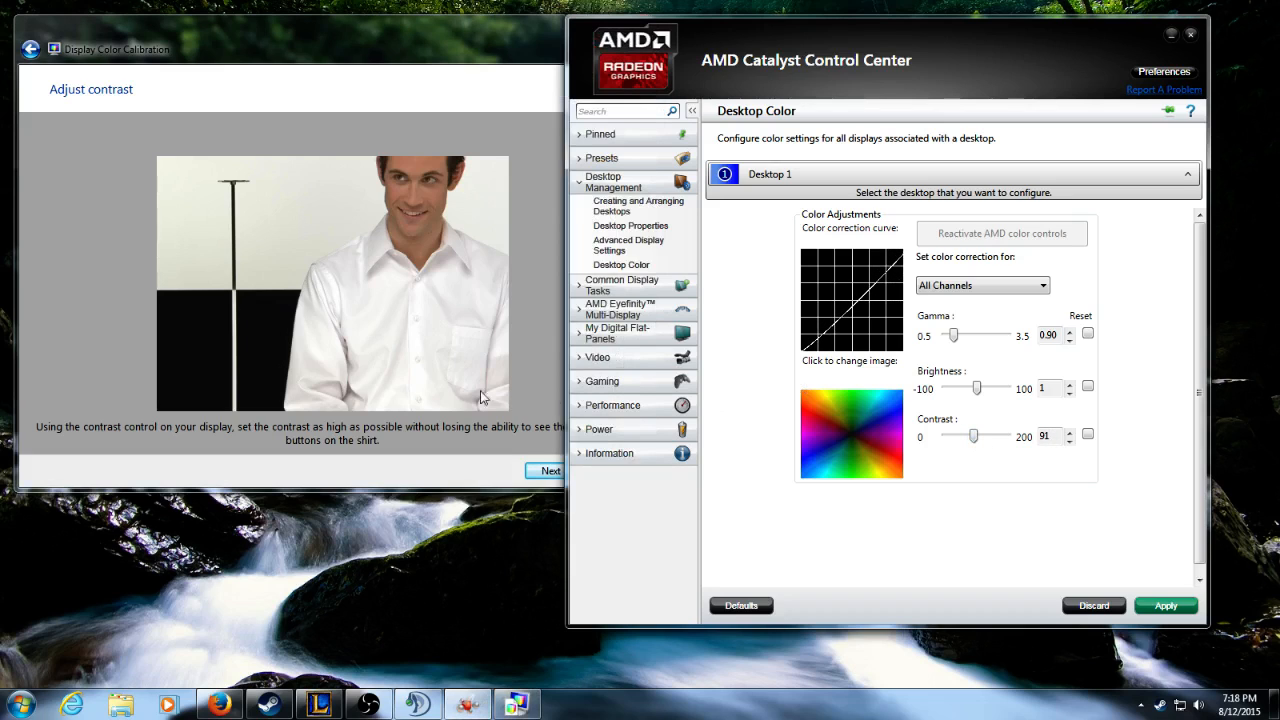
mouse_move(425, 405)
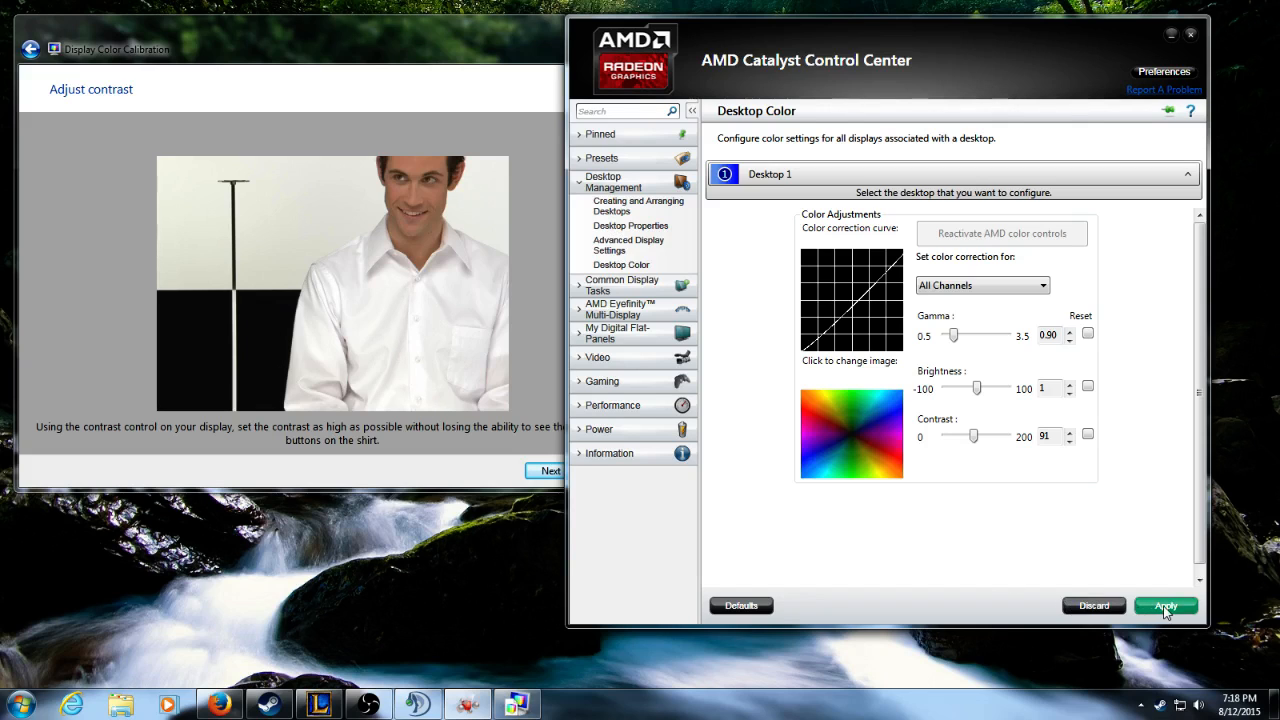
click(551, 471)
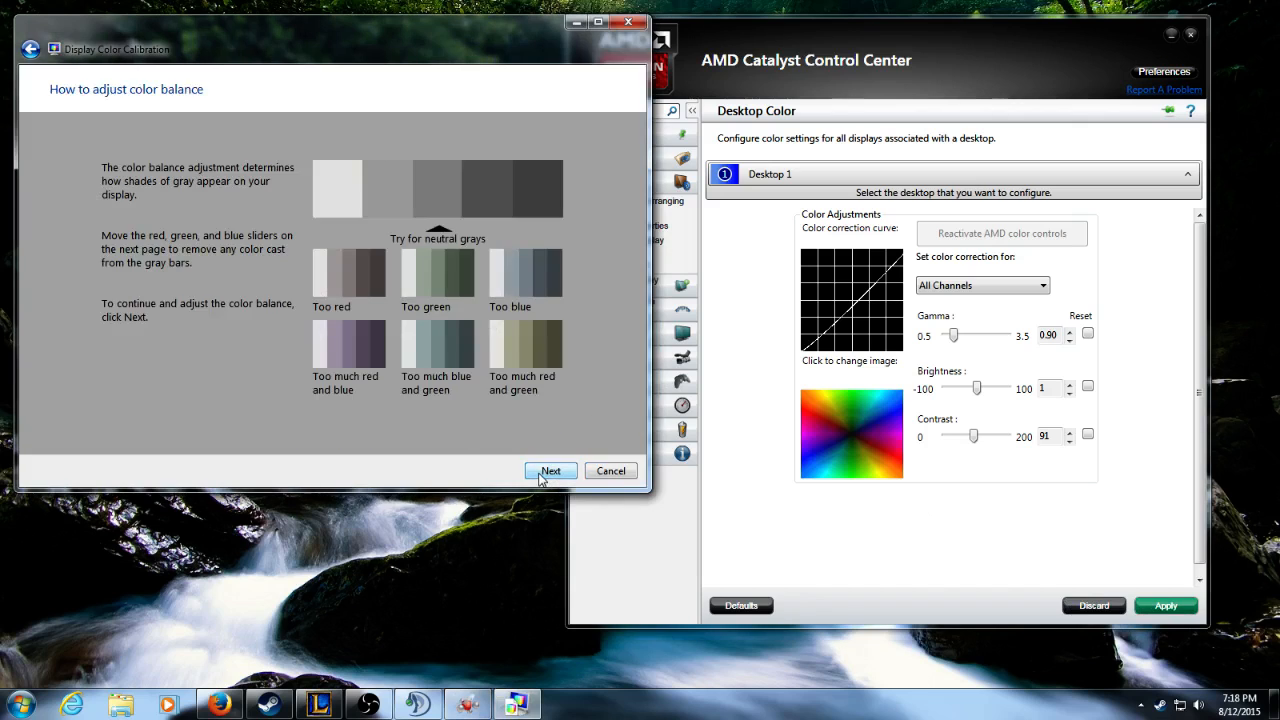
- Move through the colour balance explanation and RGB slider pages without changing balance
click(550, 471)
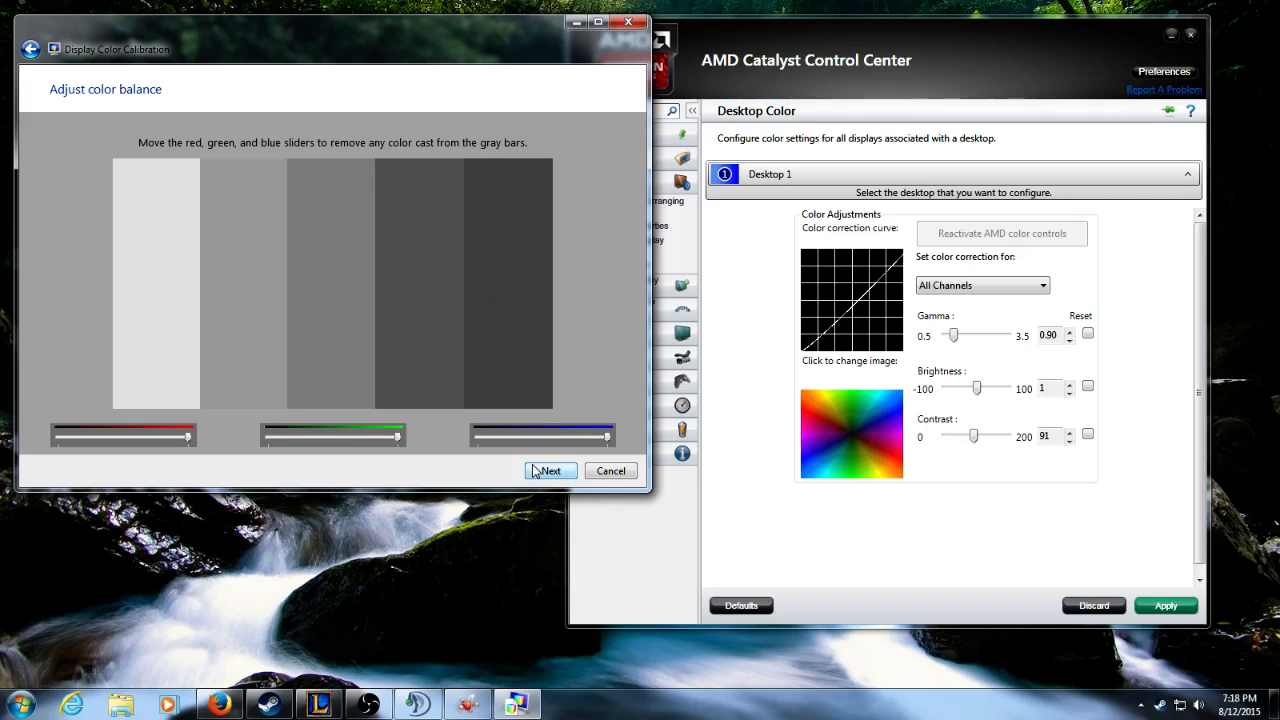
click(549, 471)
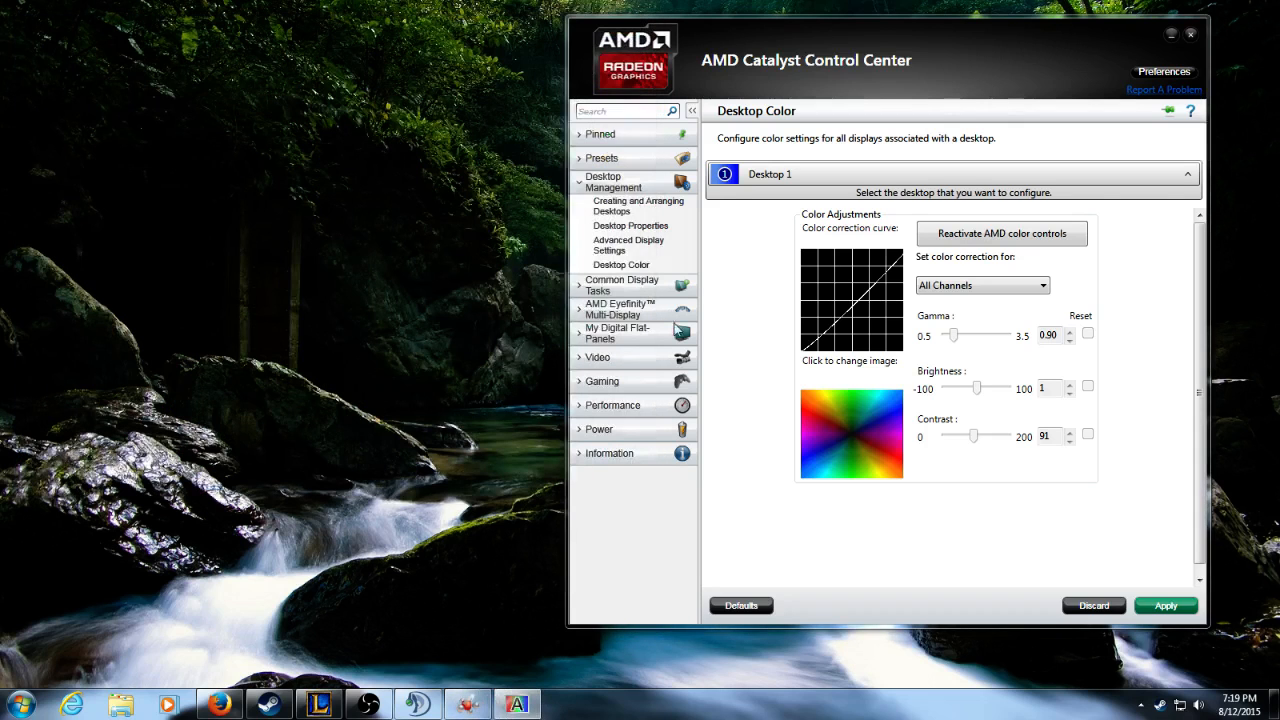
mouse_move(957, 64)
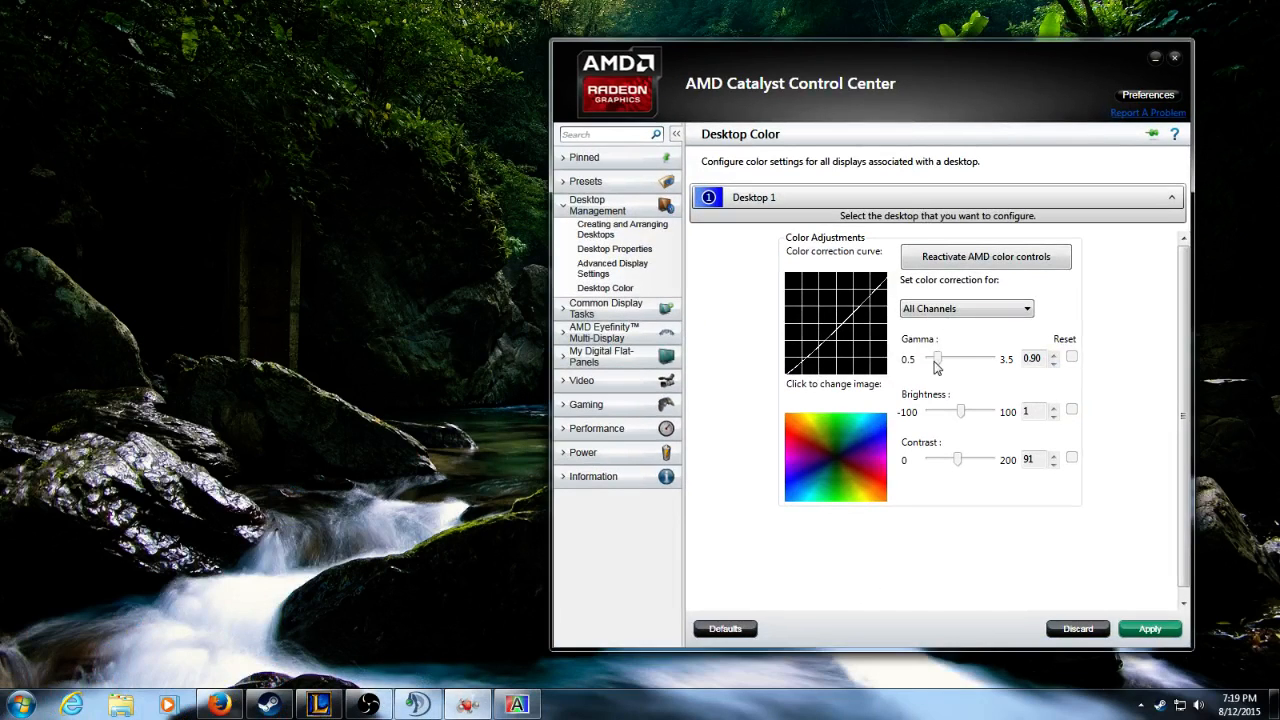
- Reactivate the AMD colour controls, keeping gamma 0.90, brightness 1 and contrast 91
click(985, 256)
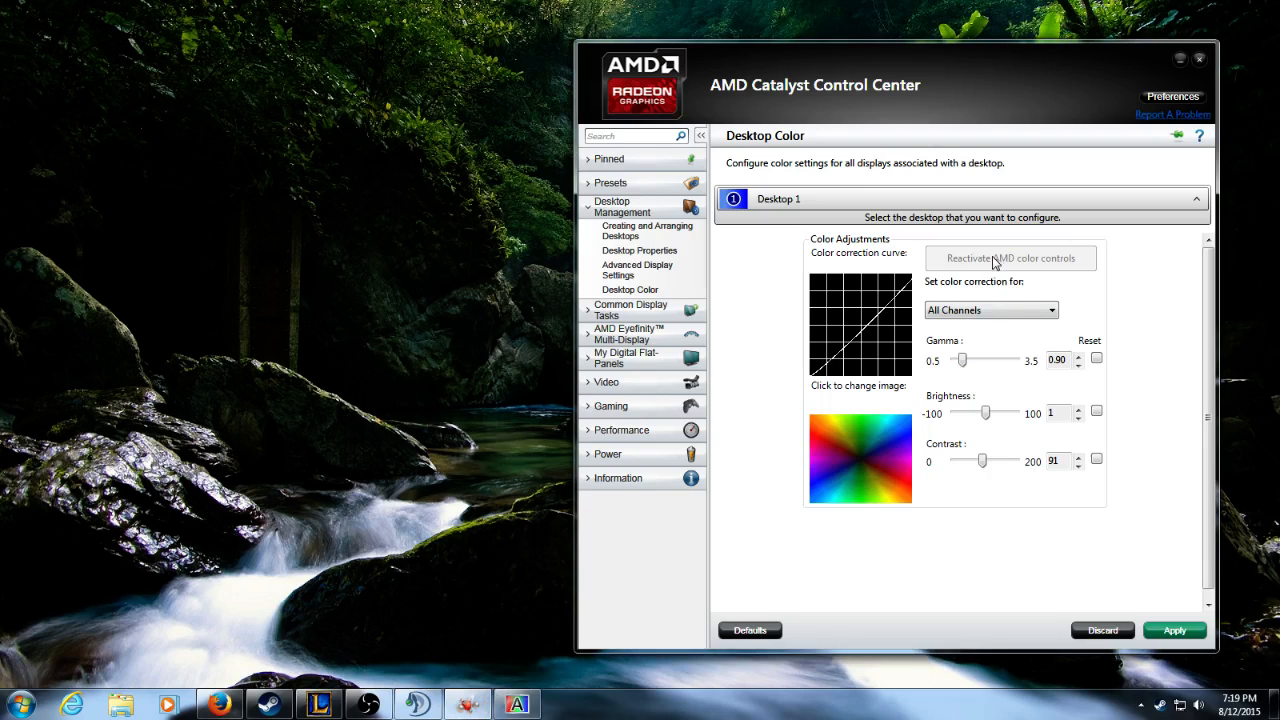
mouse_move(1015, 263)
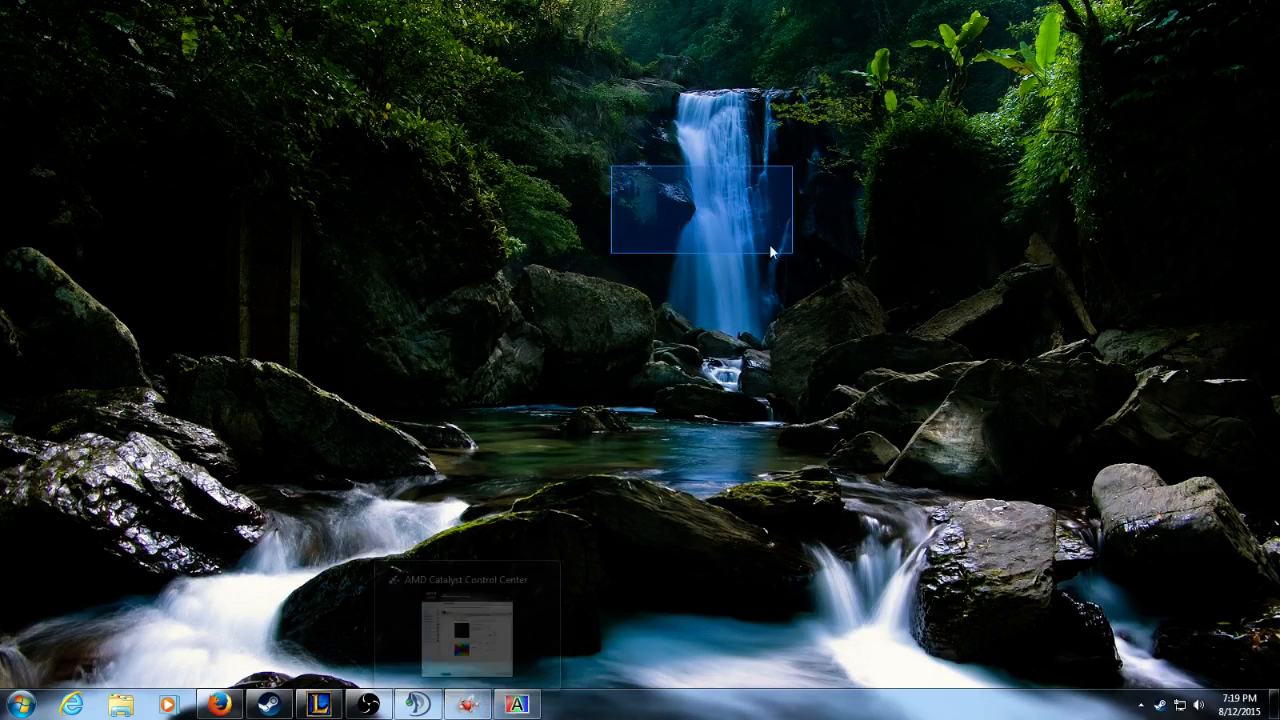
- Move the AMD Catalyst Control Center window out of view to reveal the waterfall desktop
drag(770, 250, 1265, 555)
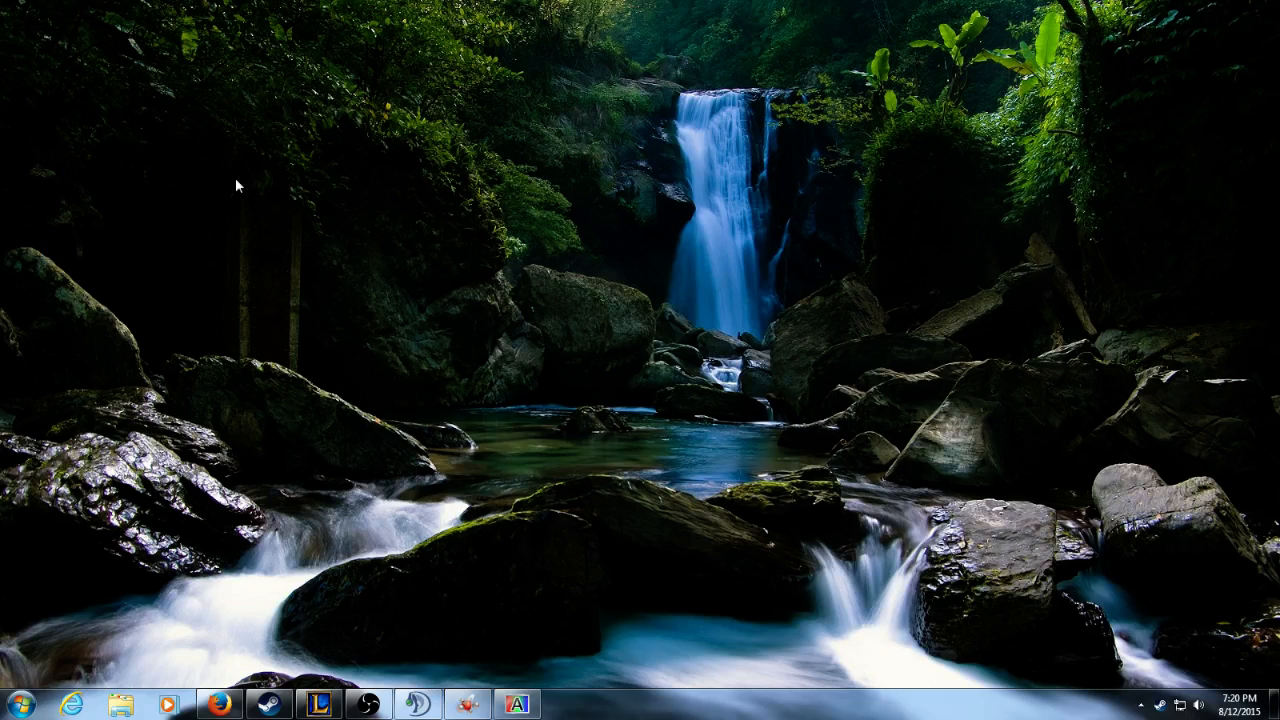
mouse_move(905, 403)
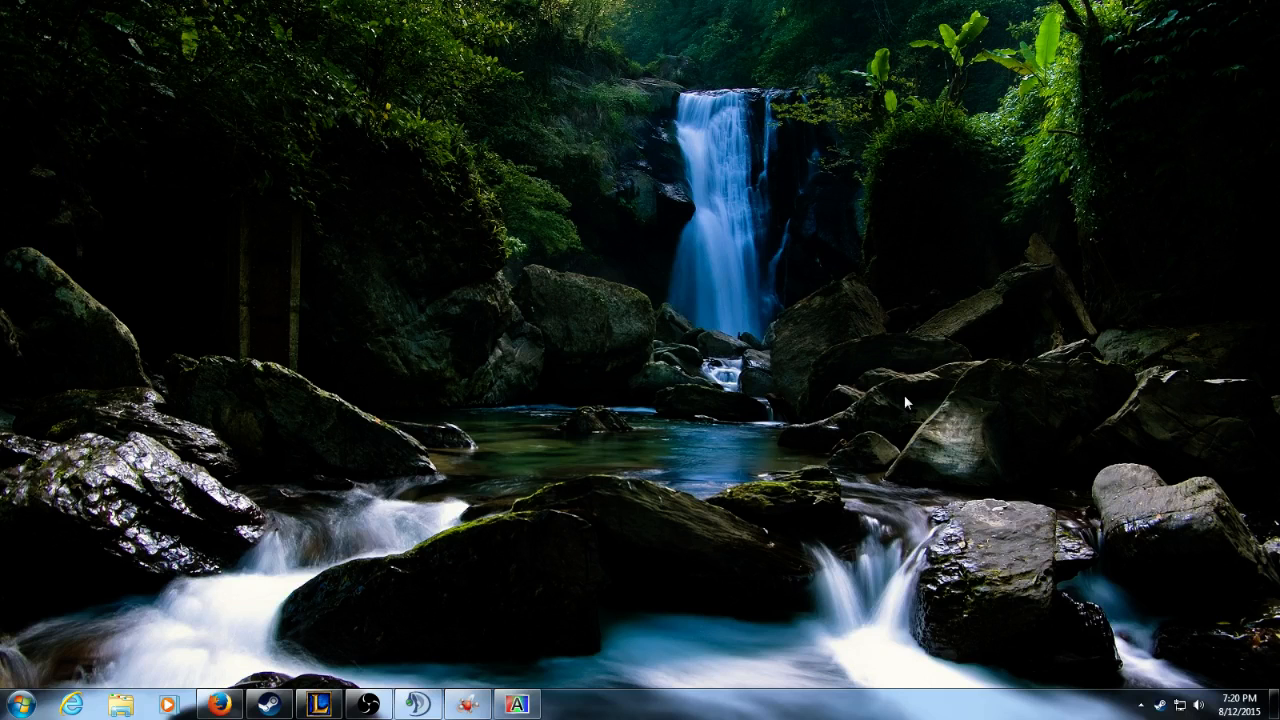